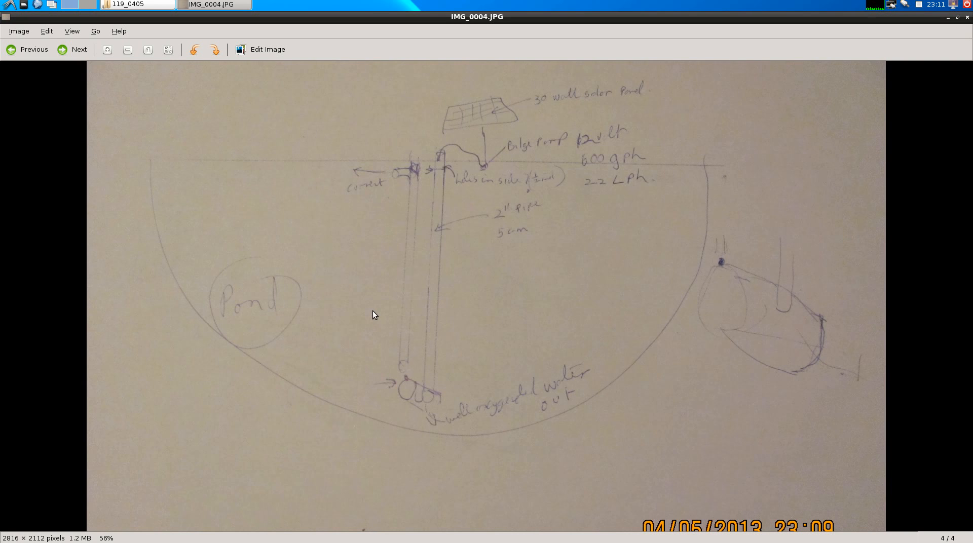
mouse_move(384, 312)
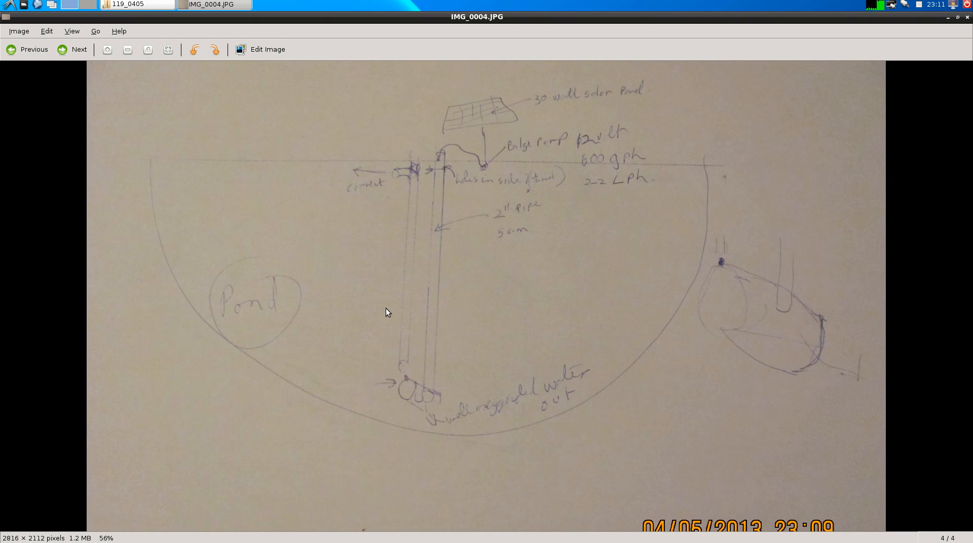
mouse_move(385, 229)
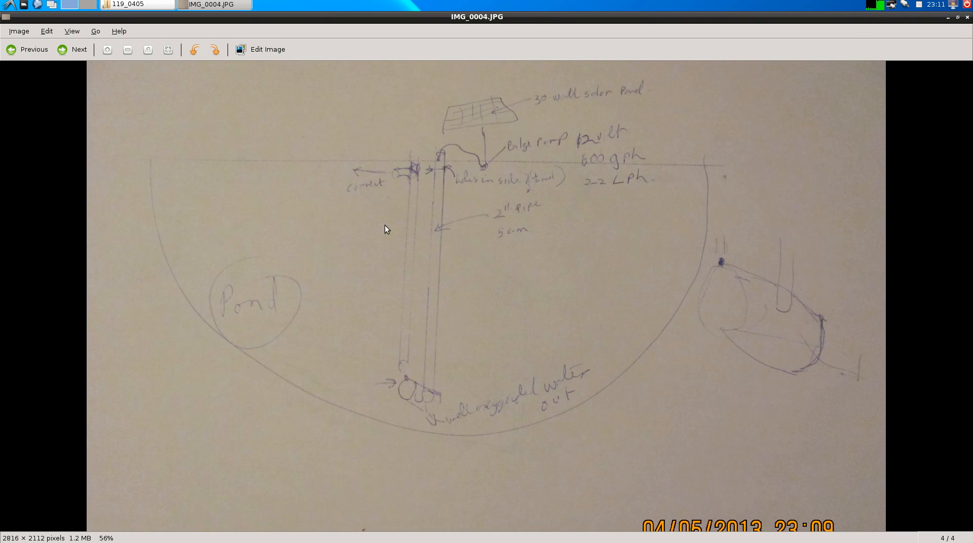
mouse_move(410, 231)
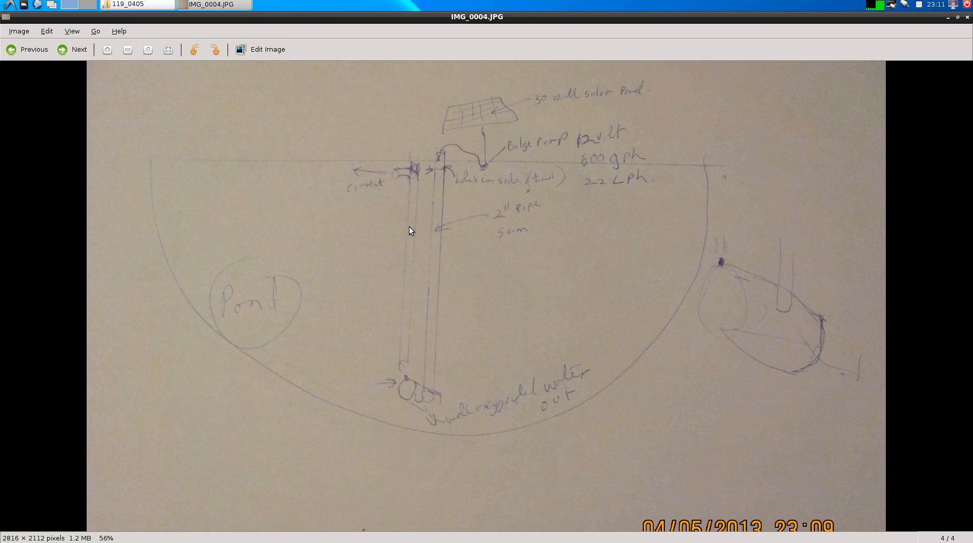
mouse_move(519, 144)
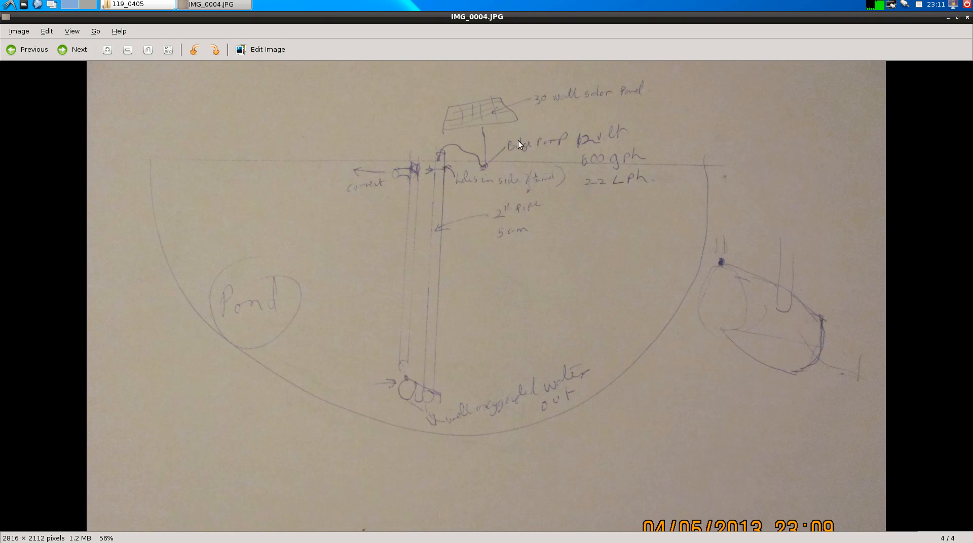
mouse_move(558, 117)
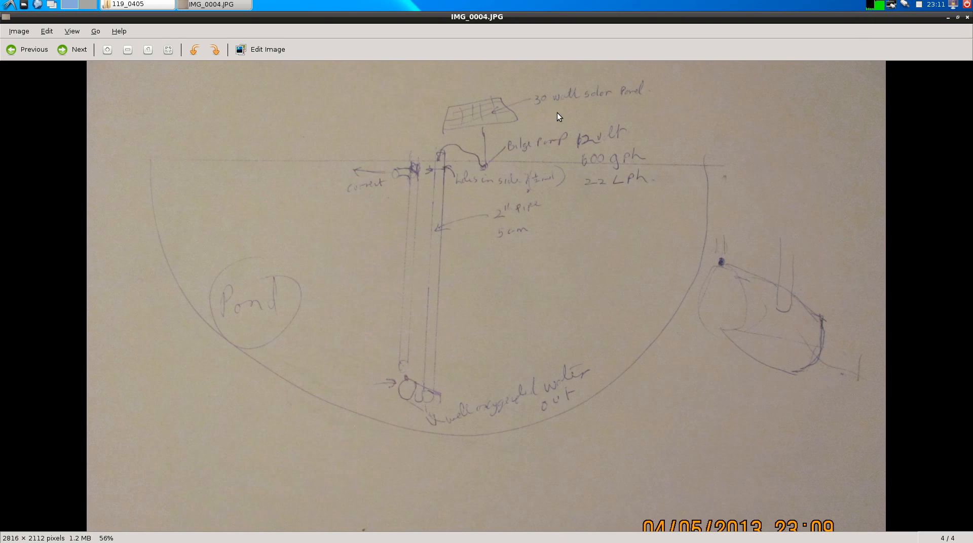
mouse_move(549, 107)
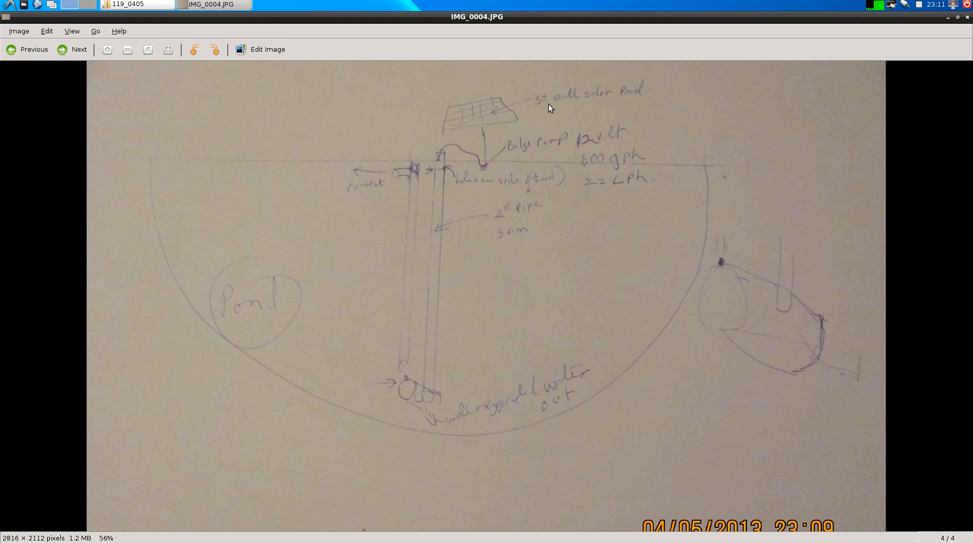
mouse_move(525, 129)
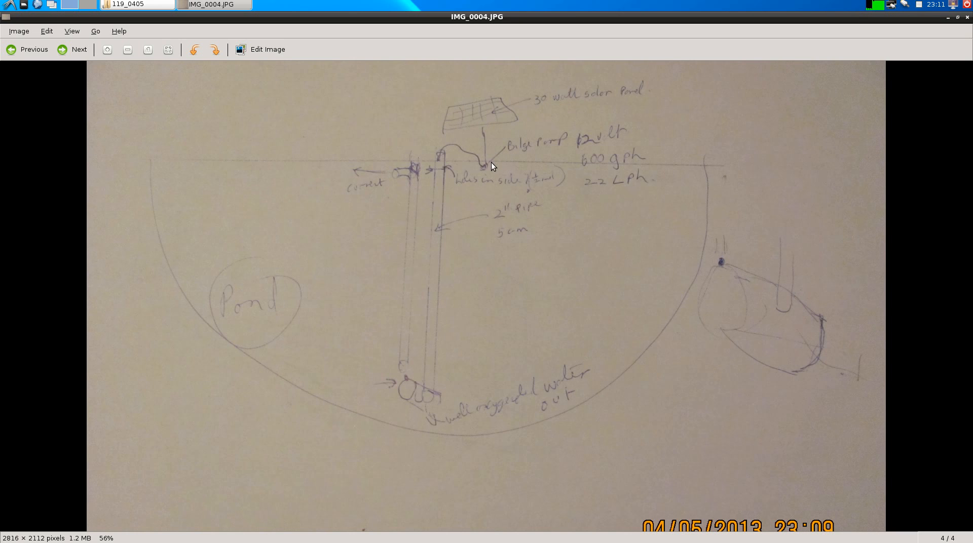
mouse_move(602, 149)
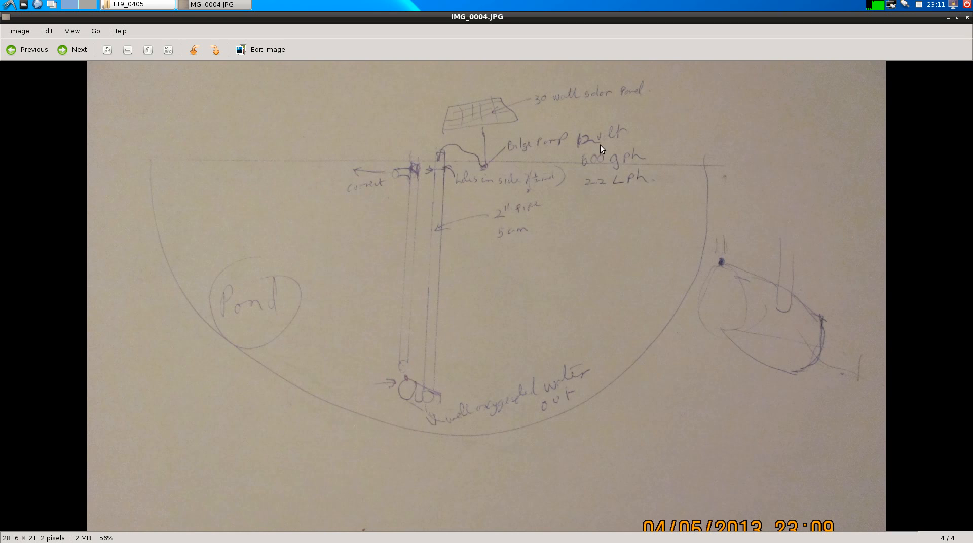
mouse_move(640, 184)
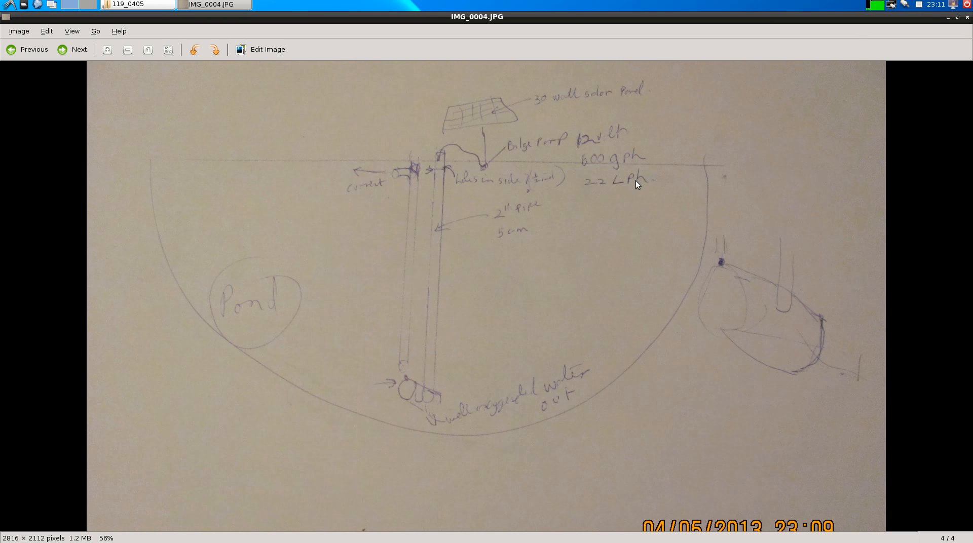
mouse_move(596, 206)
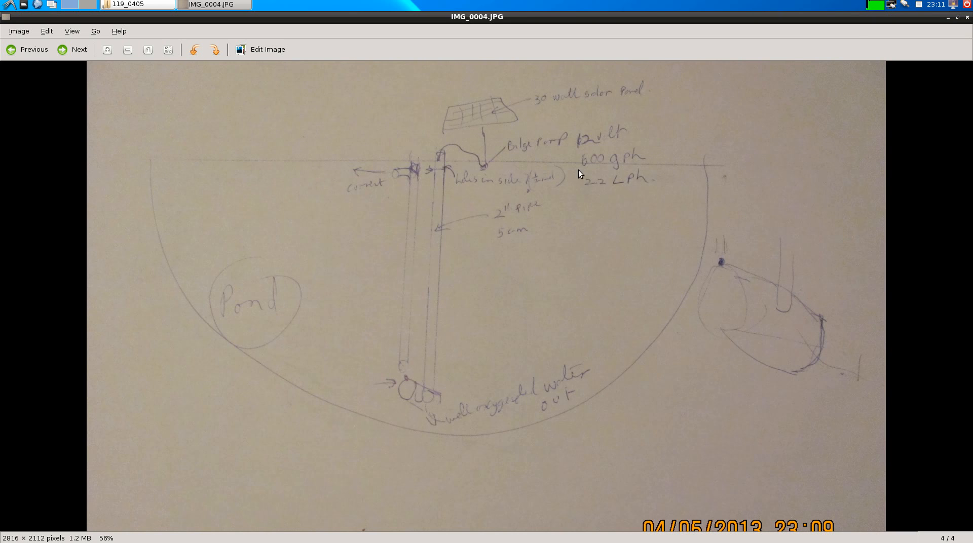
mouse_move(598, 140)
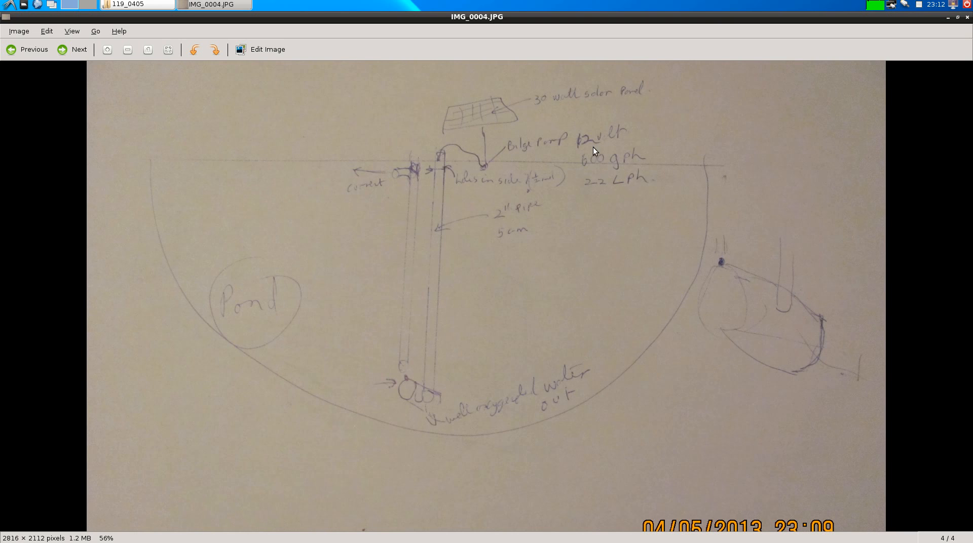
mouse_move(643, 155)
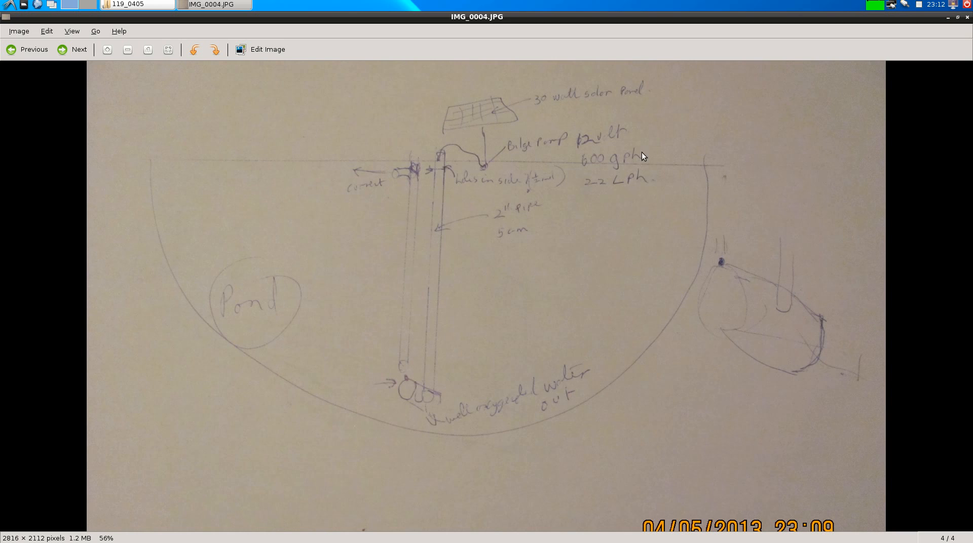
mouse_move(602, 173)
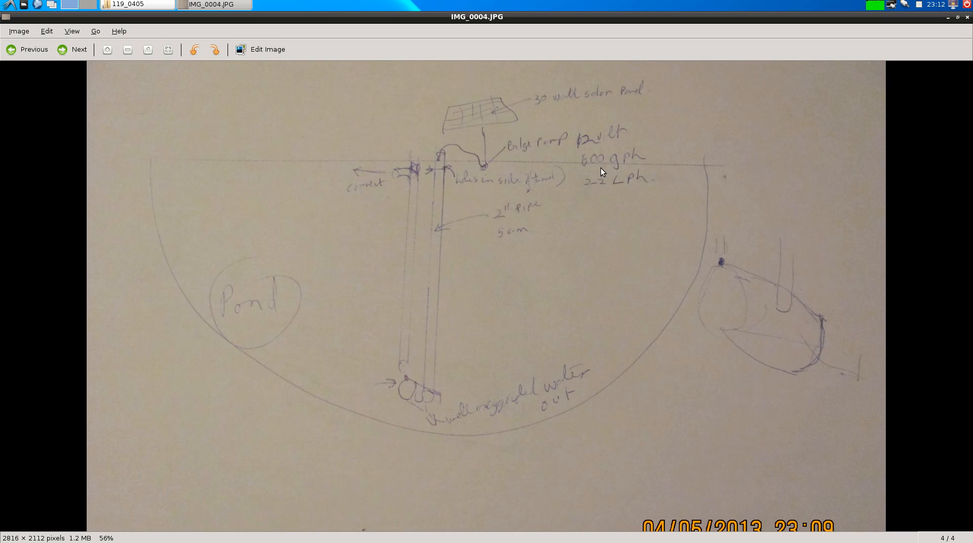
mouse_move(539, 166)
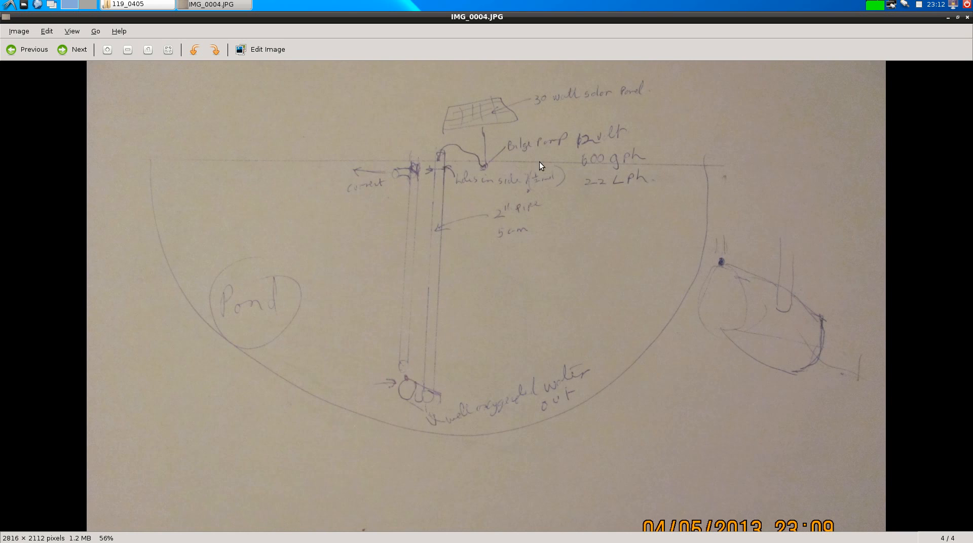
mouse_move(583, 157)
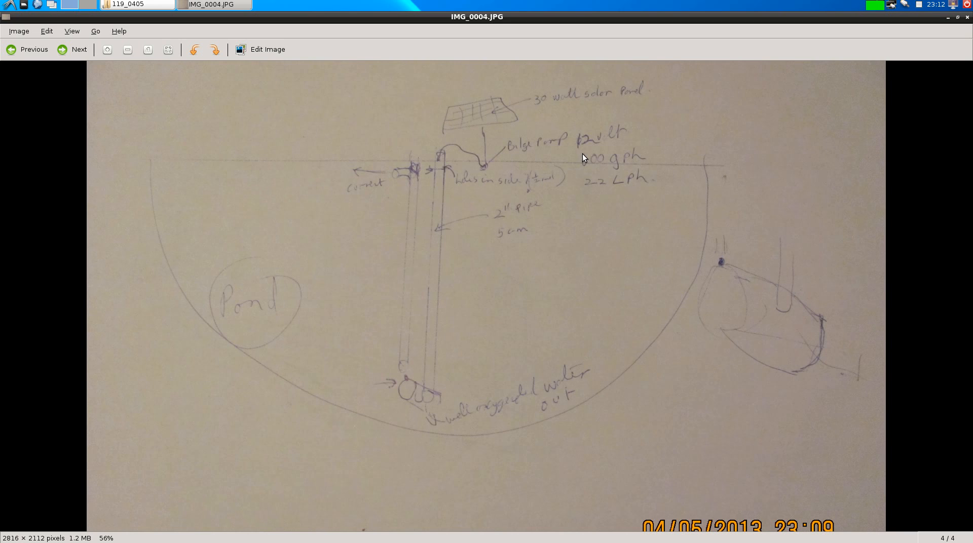
mouse_move(537, 119)
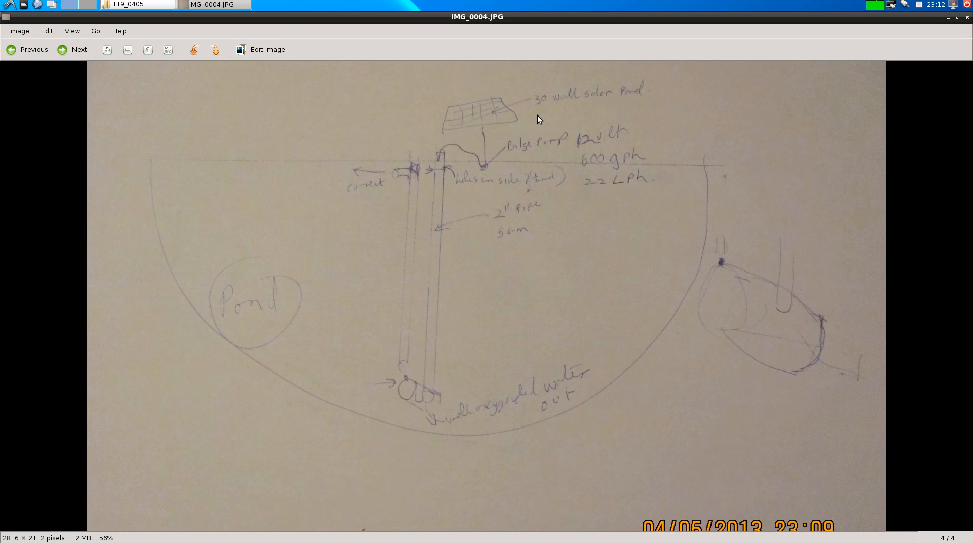
mouse_move(496, 162)
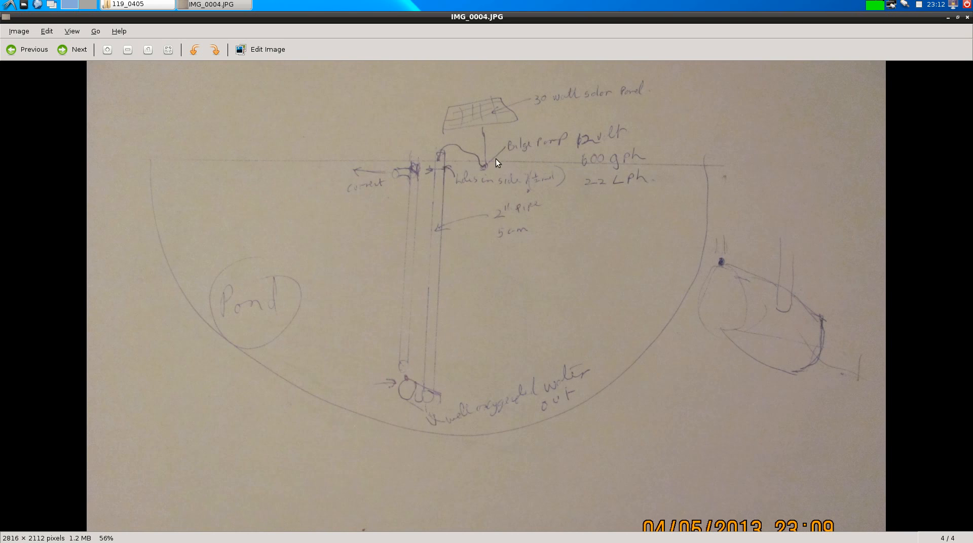
mouse_move(488, 175)
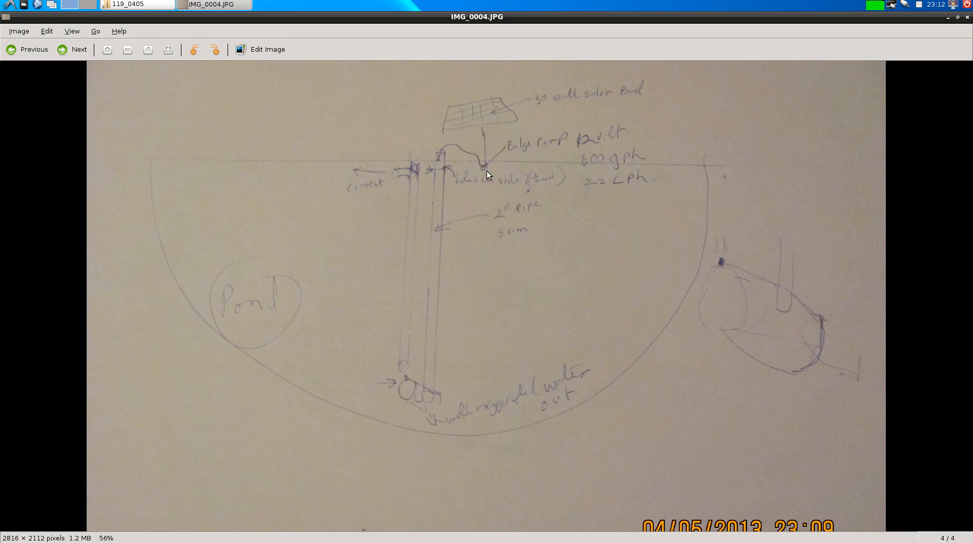
mouse_move(483, 182)
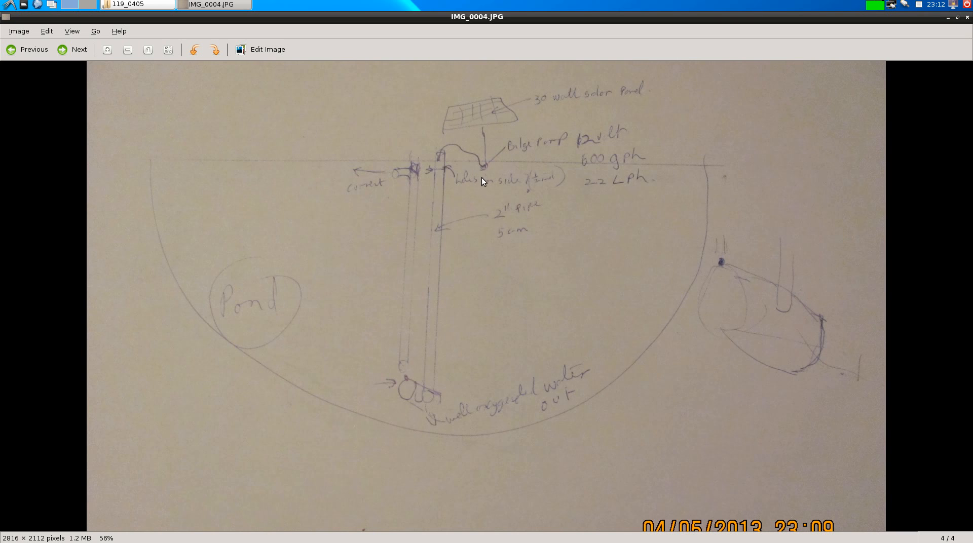
mouse_move(473, 173)
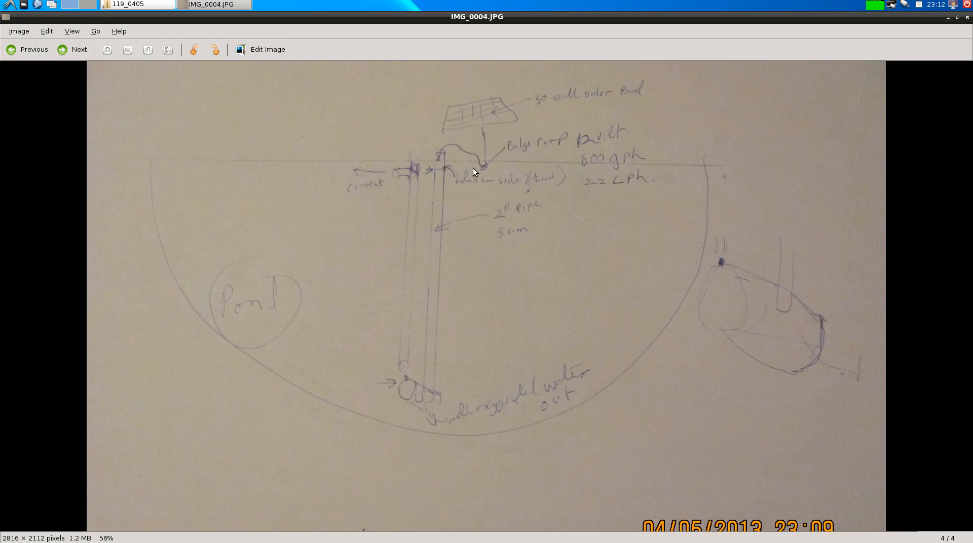
mouse_move(492, 179)
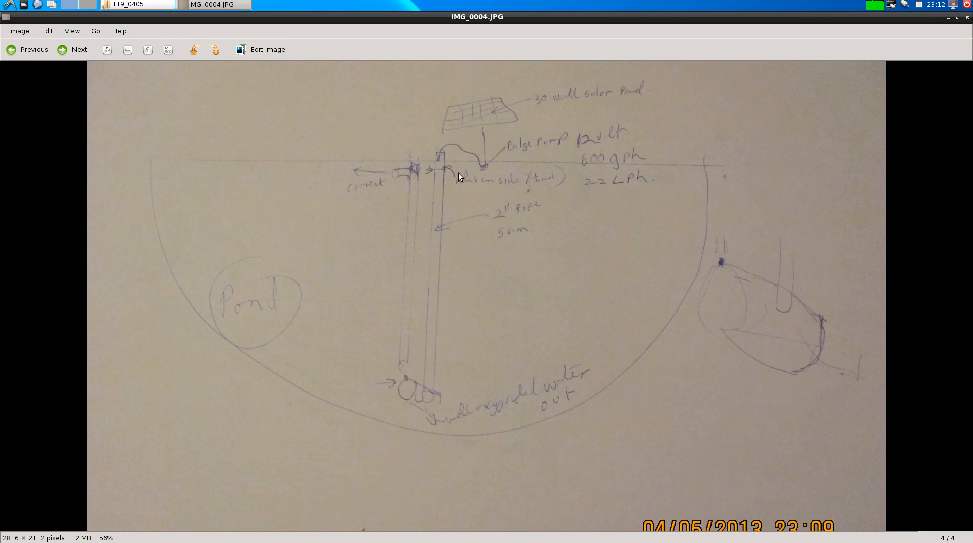
mouse_move(476, 129)
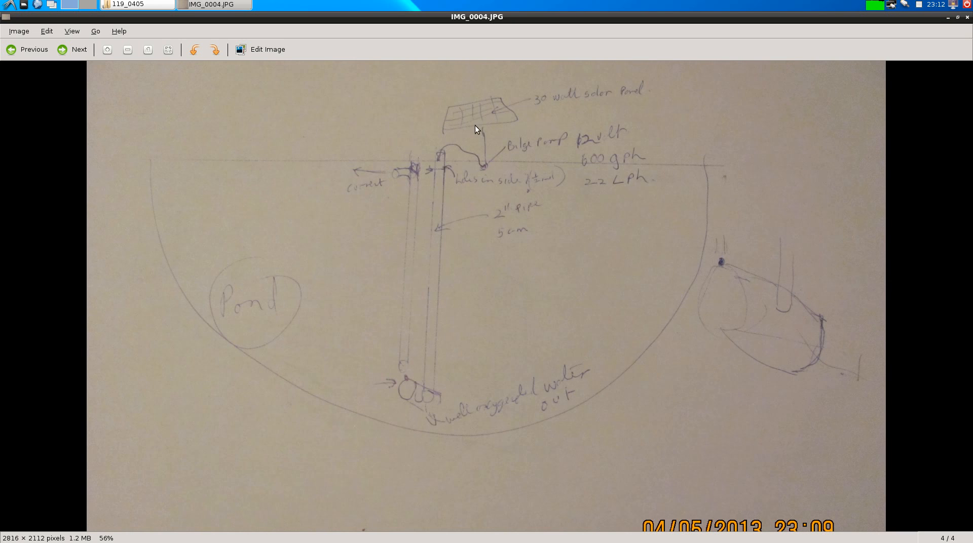
mouse_move(463, 174)
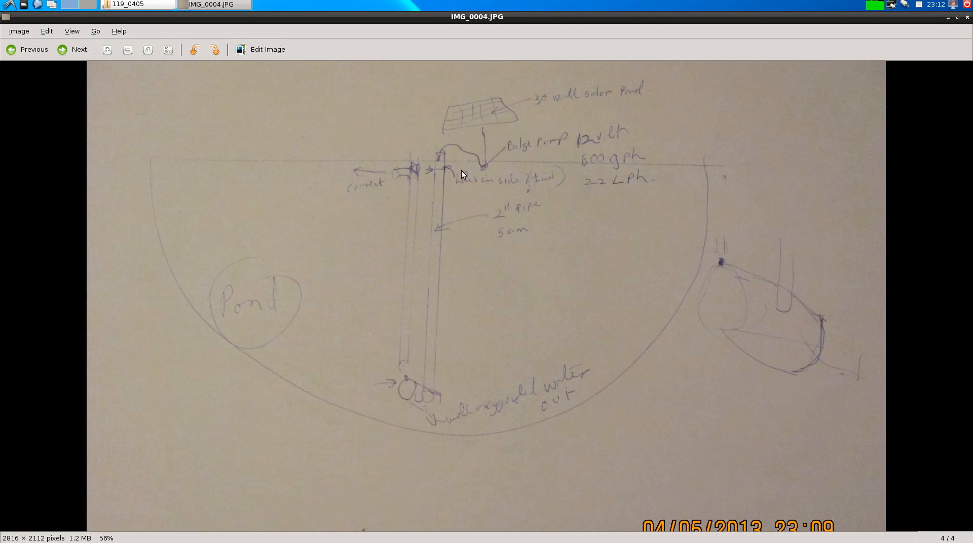
mouse_move(489, 178)
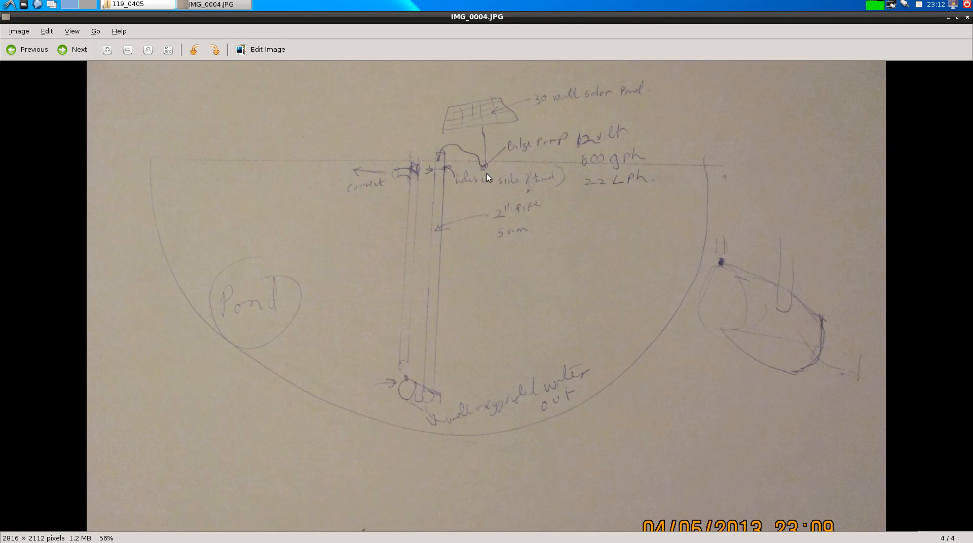
mouse_move(489, 172)
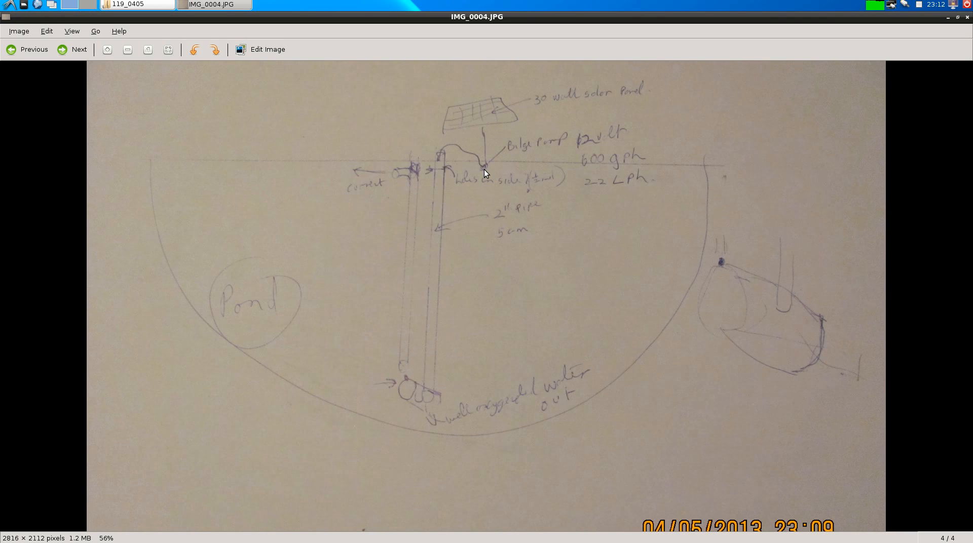
mouse_move(479, 163)
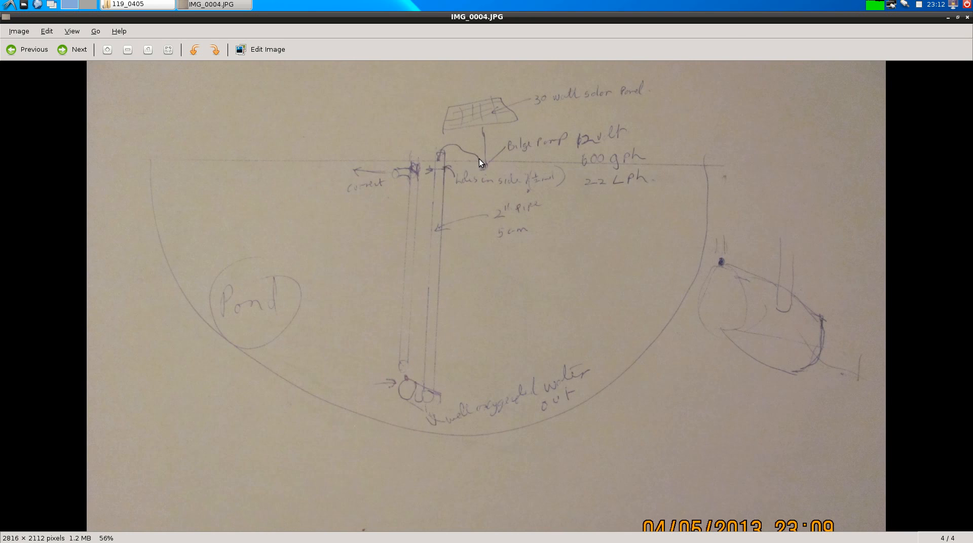
mouse_move(453, 148)
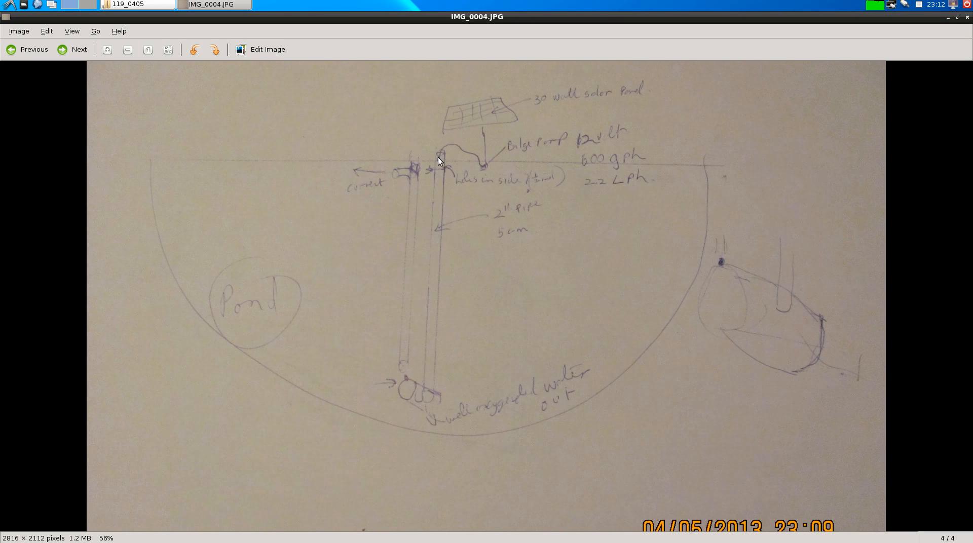
mouse_move(449, 141)
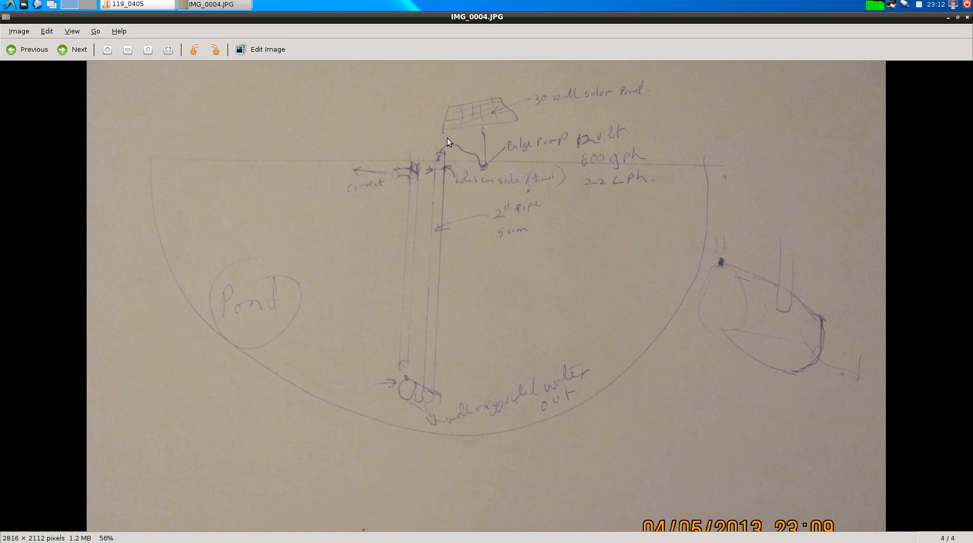
mouse_move(442, 341)
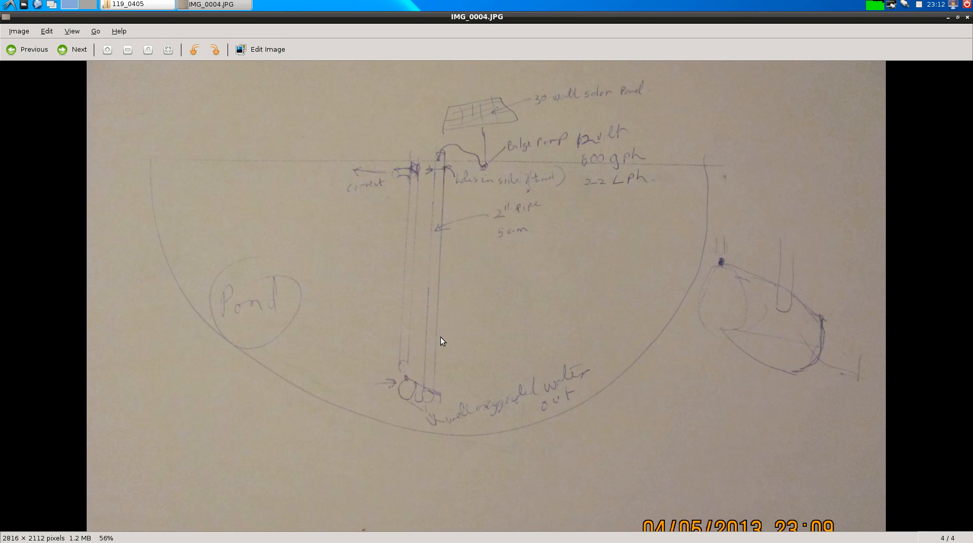
mouse_move(439, 162)
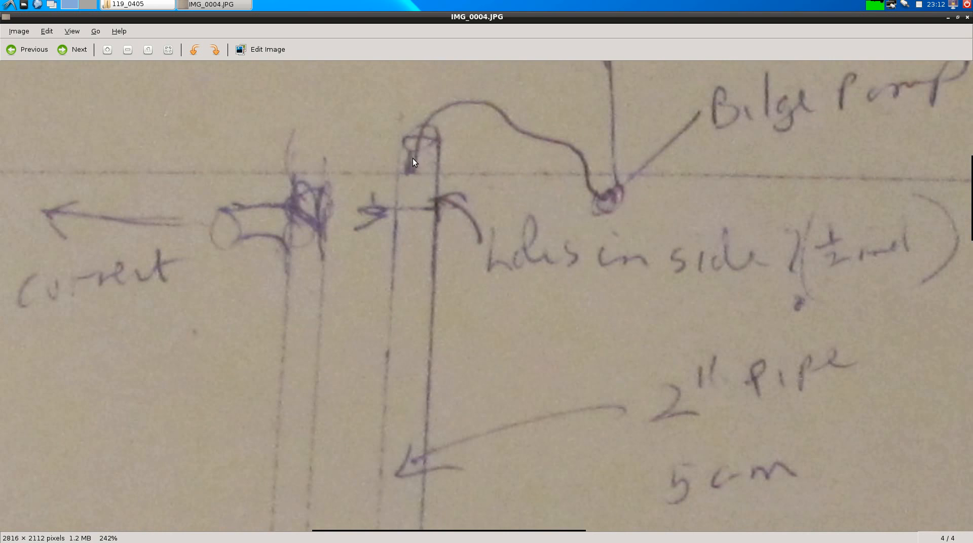
mouse_move(408, 158)
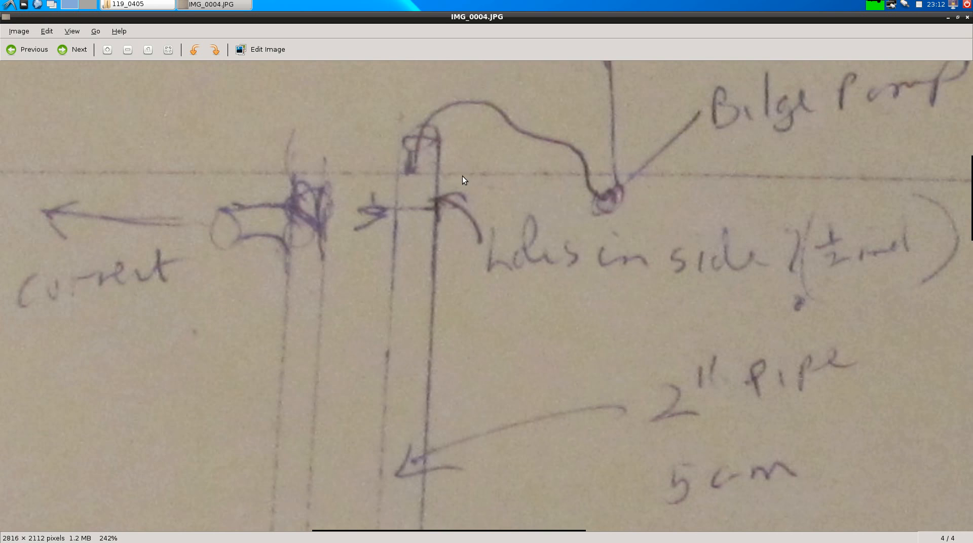
mouse_move(417, 158)
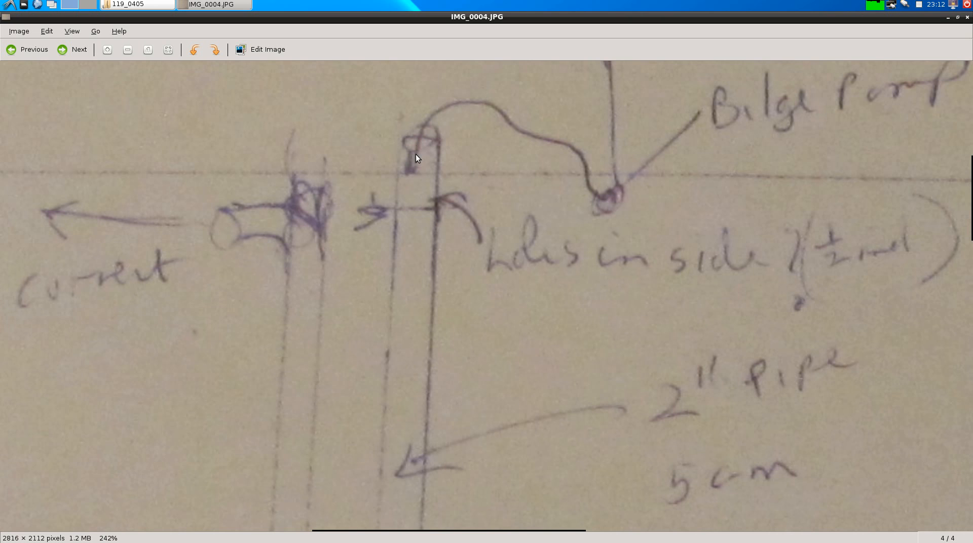
mouse_move(438, 189)
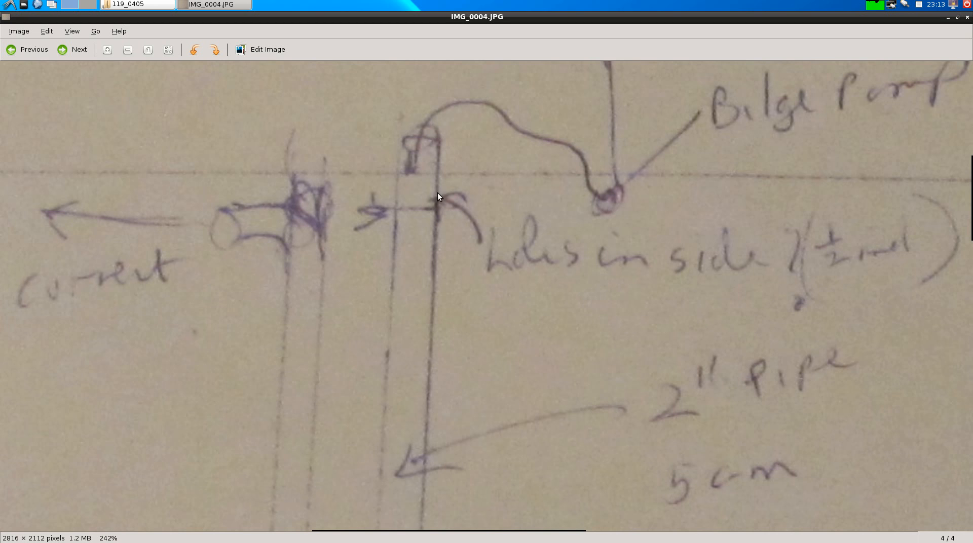
mouse_move(437, 193)
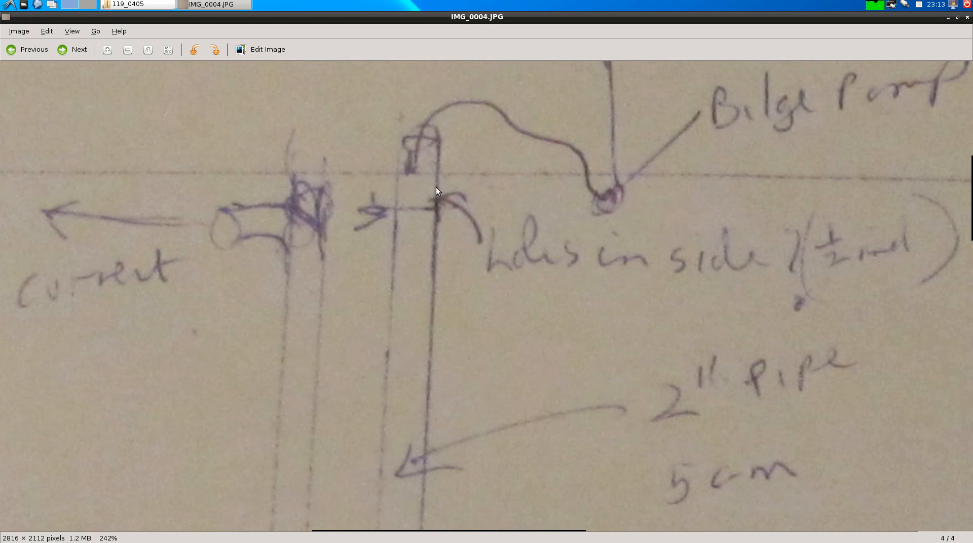
mouse_move(438, 176)
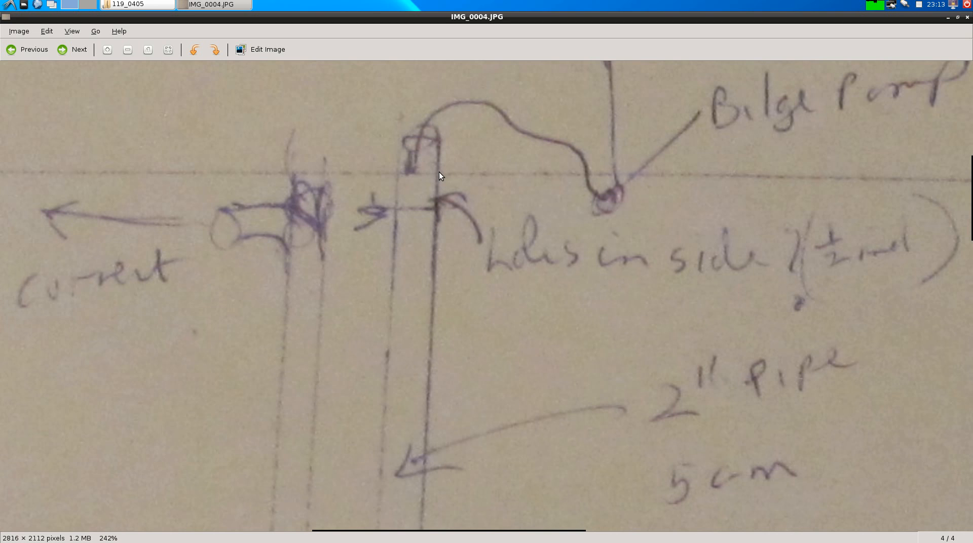
mouse_move(387, 198)
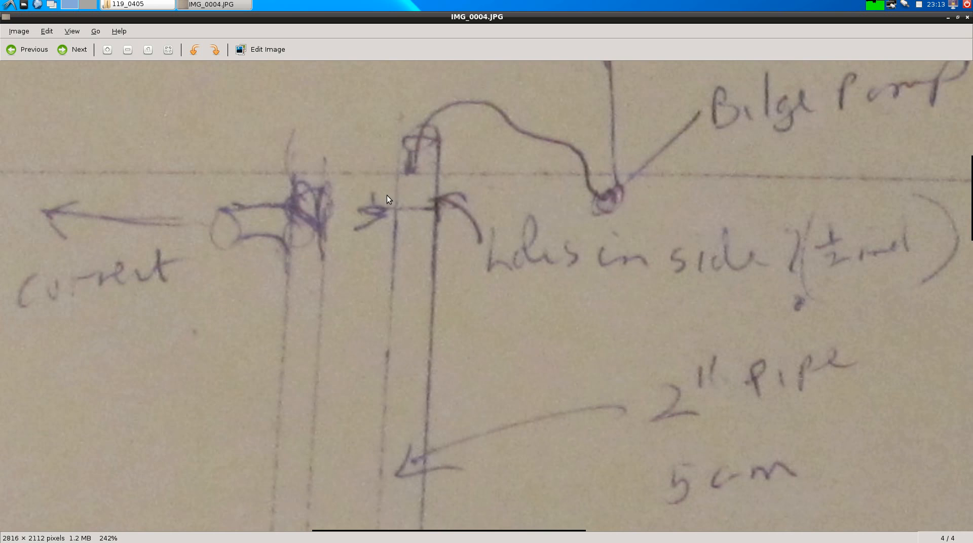
mouse_move(469, 211)
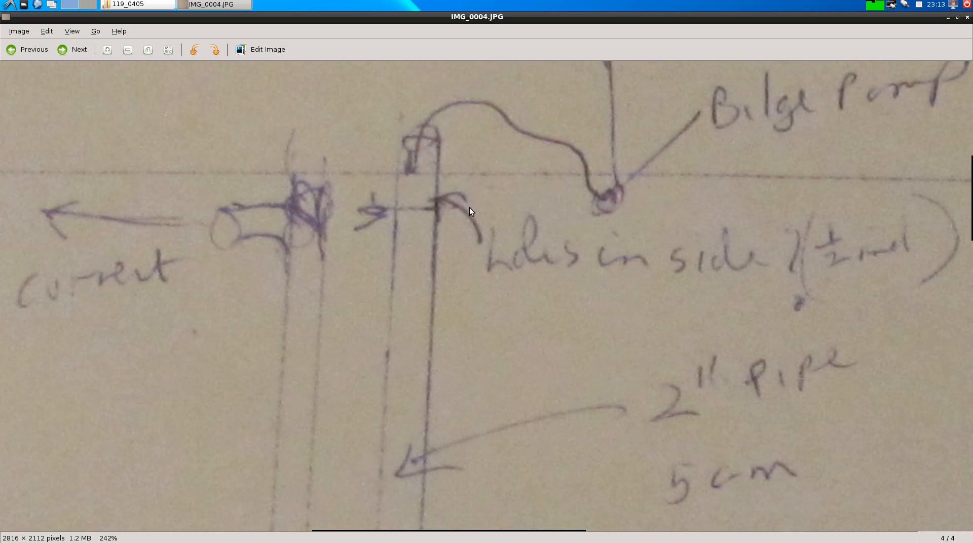
mouse_move(413, 165)
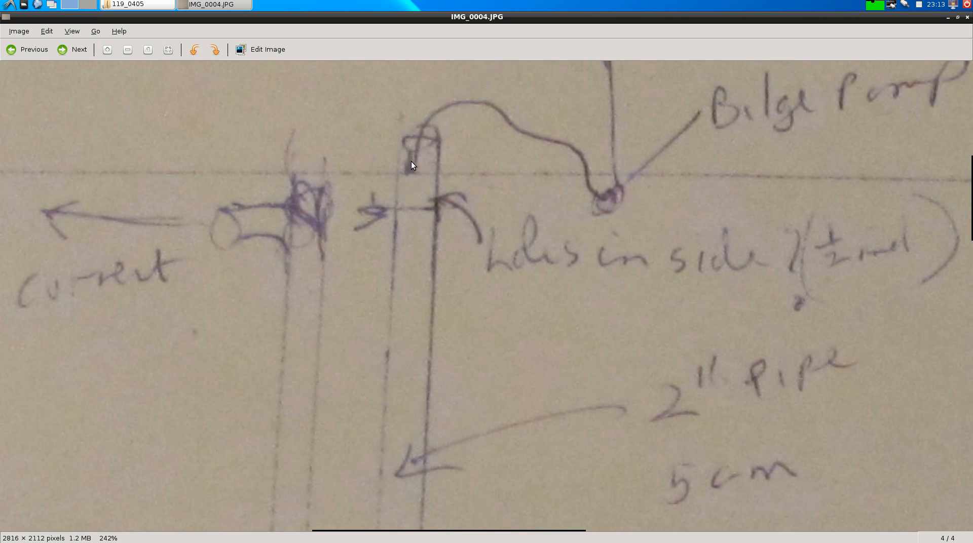
mouse_move(400, 218)
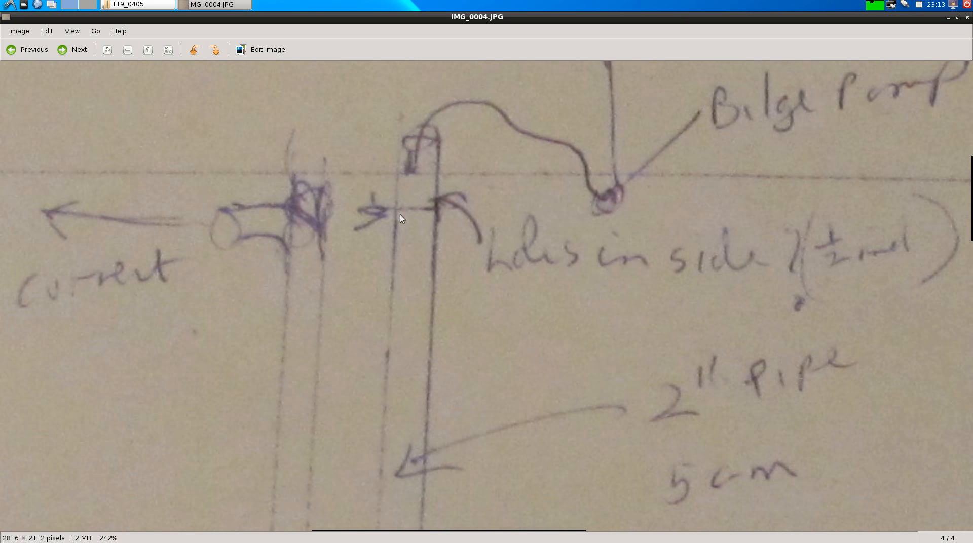
mouse_move(414, 224)
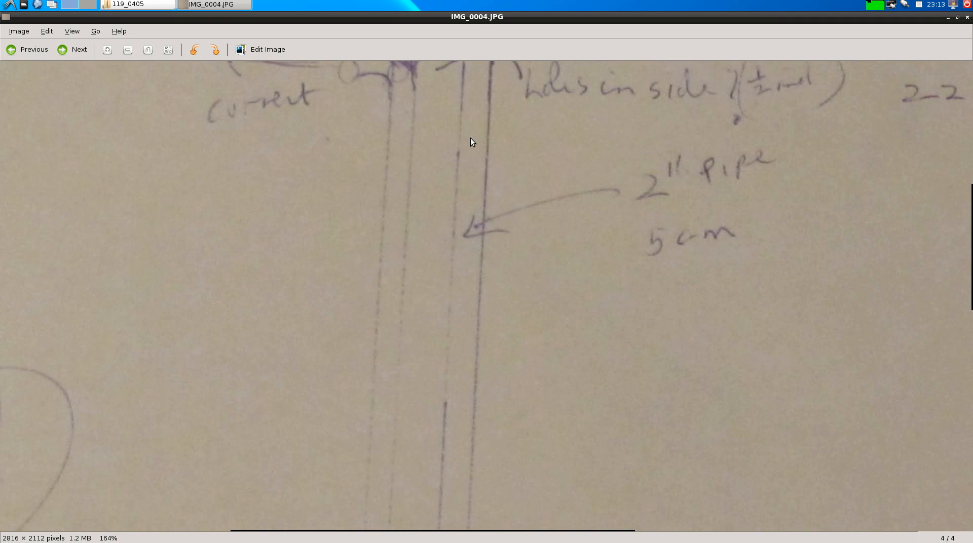
mouse_move(487, 450)
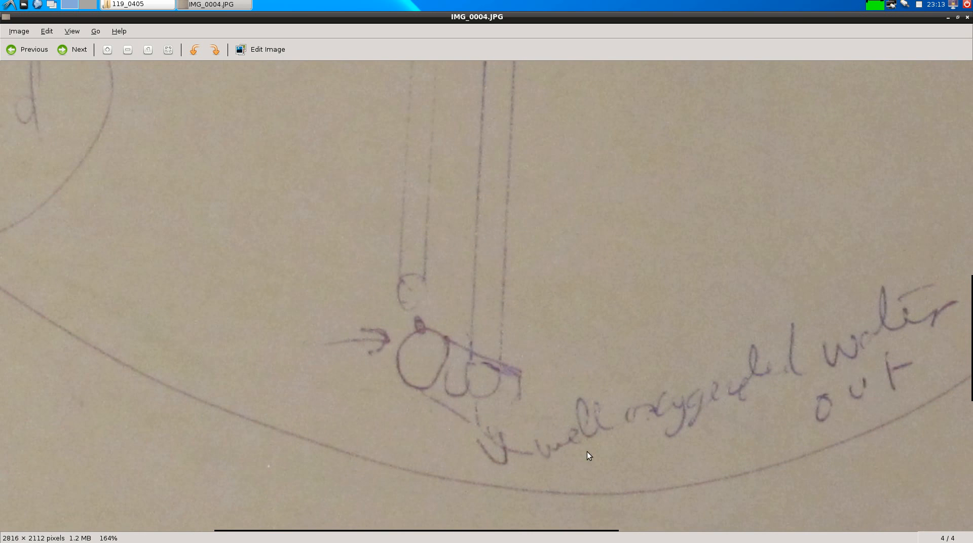
mouse_move(512, 380)
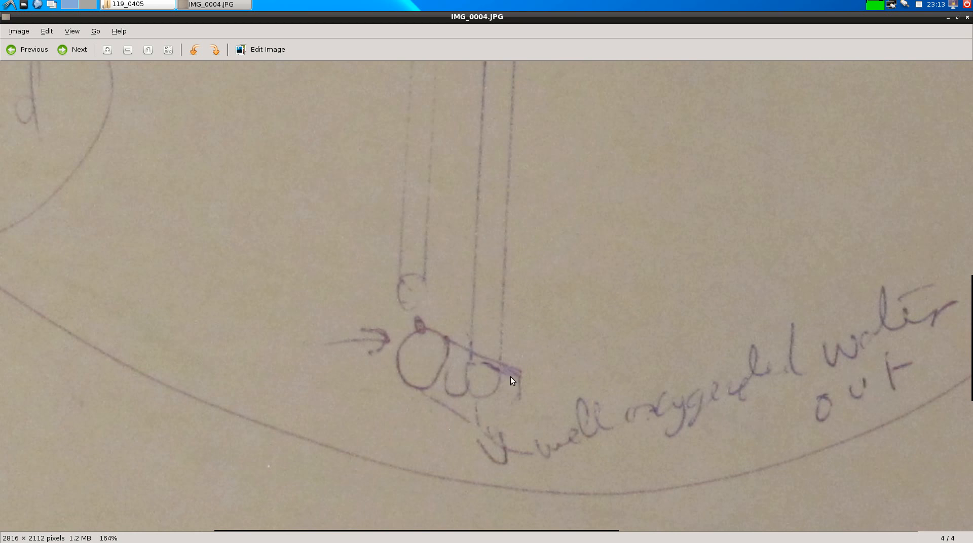
mouse_move(476, 355)
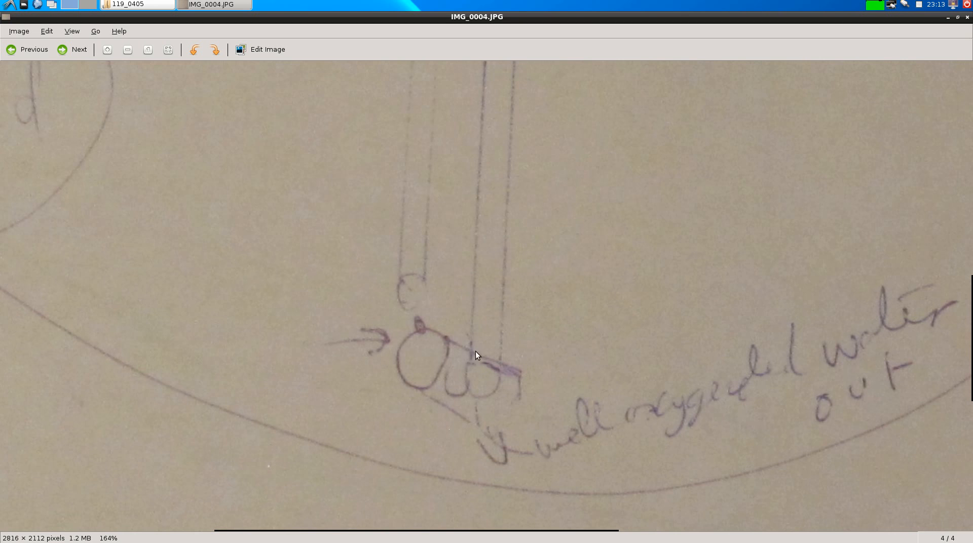
mouse_move(420, 339)
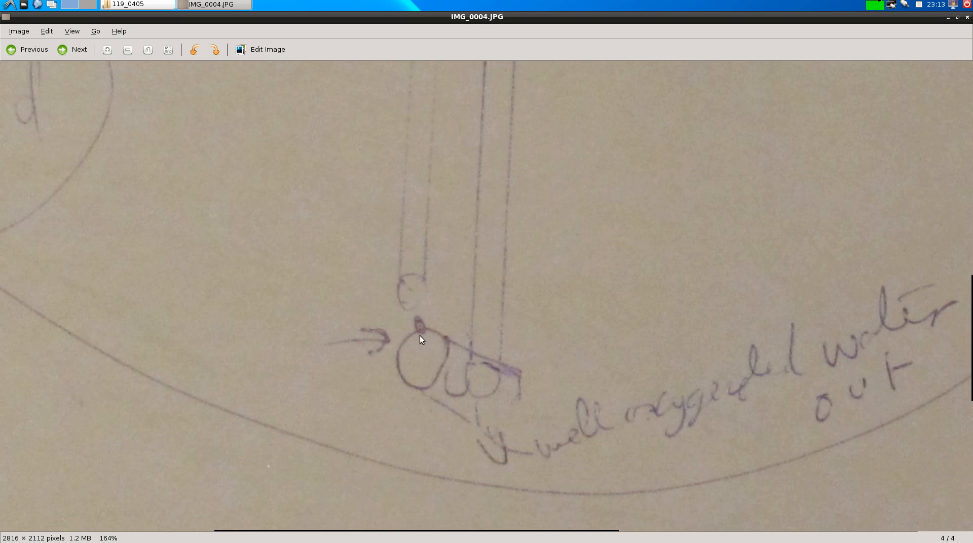
mouse_move(443, 347)
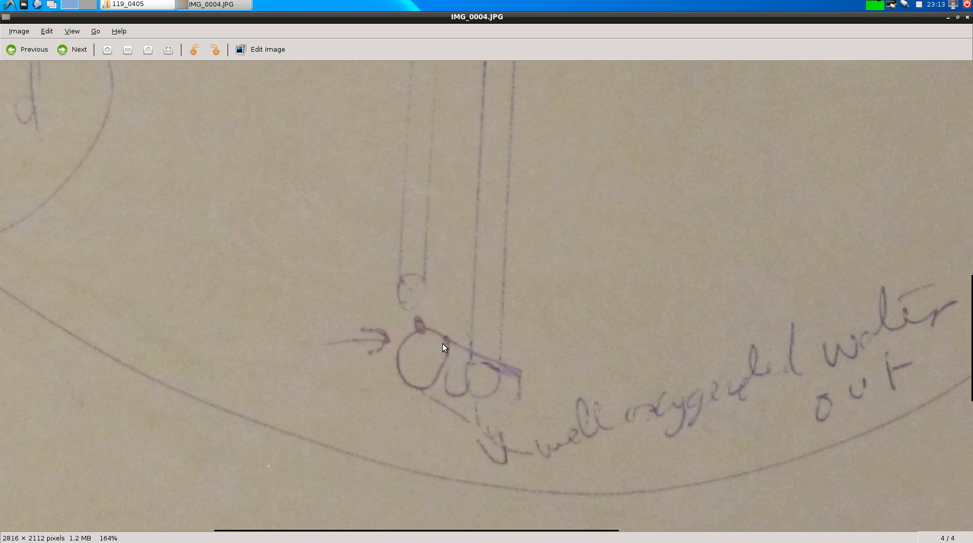
mouse_move(477, 357)
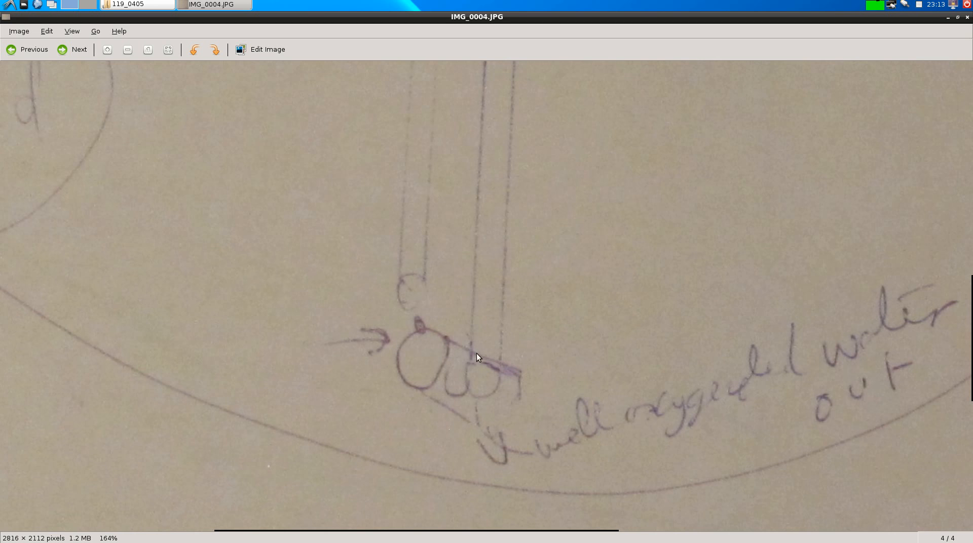
mouse_move(500, 369)
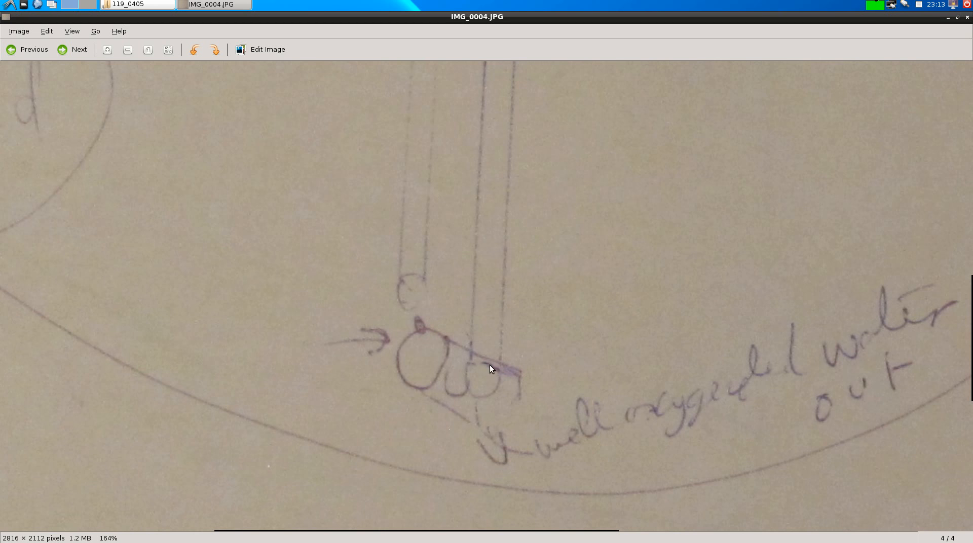
mouse_move(452, 354)
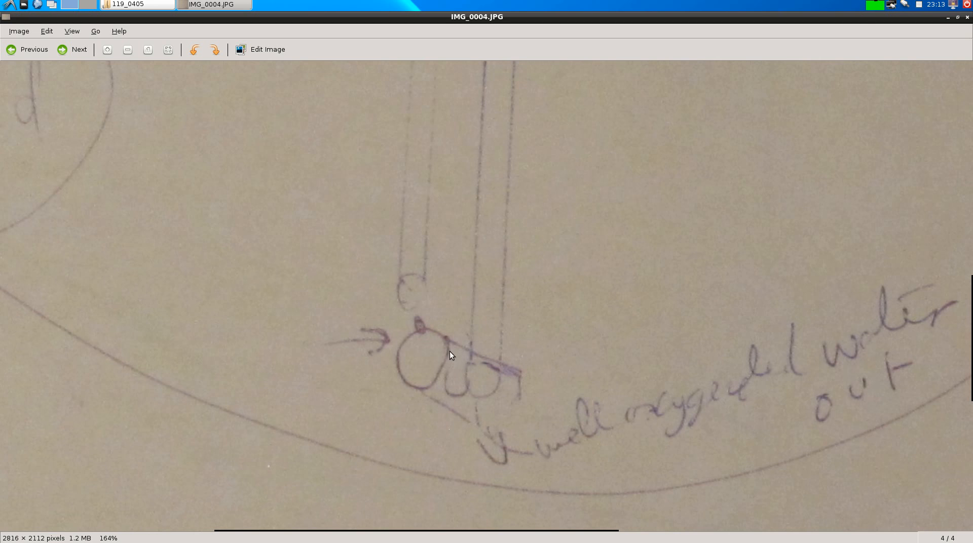
mouse_move(423, 331)
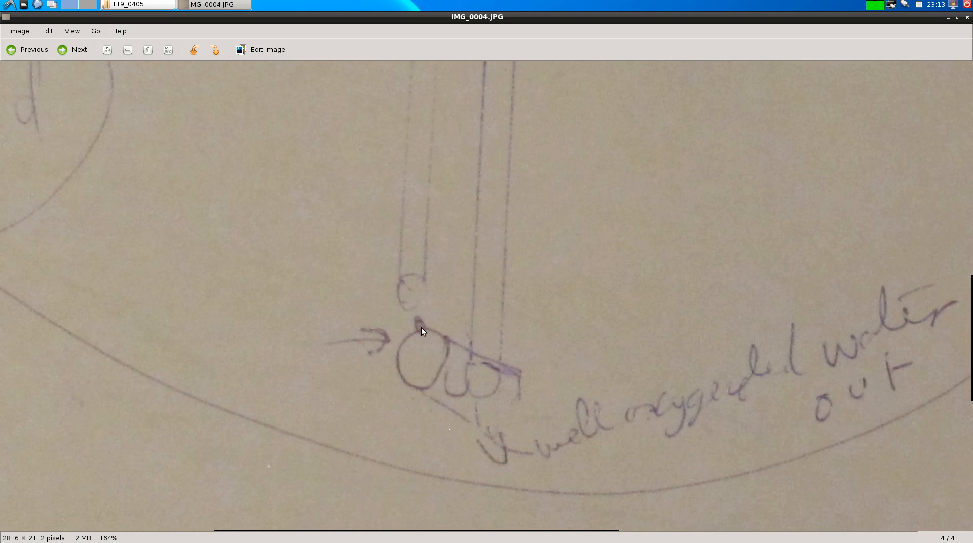
mouse_move(403, 295)
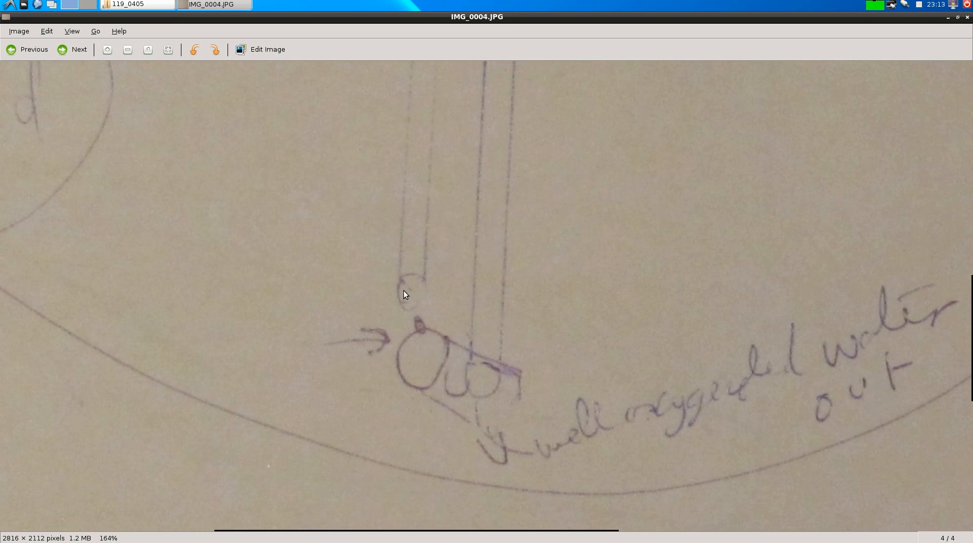
mouse_move(472, 370)
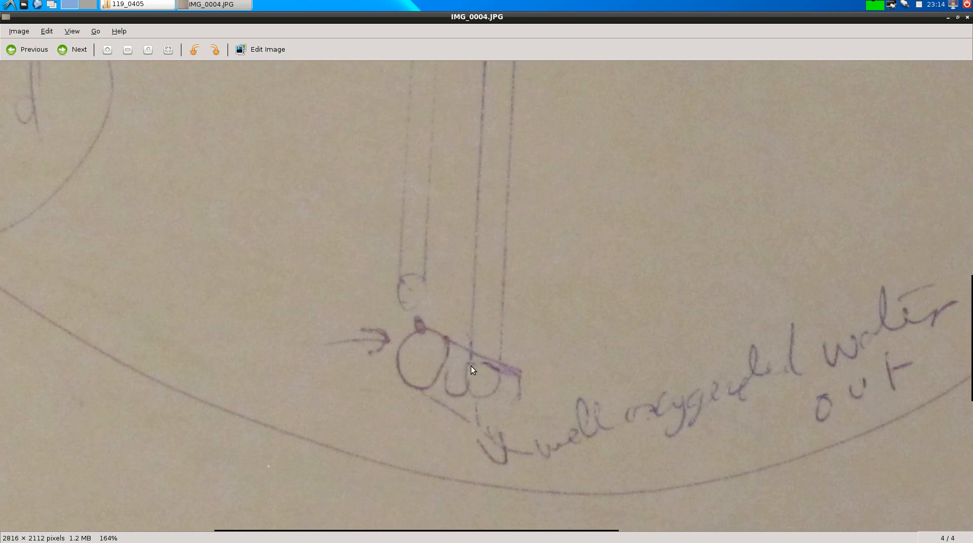
mouse_move(656, 395)
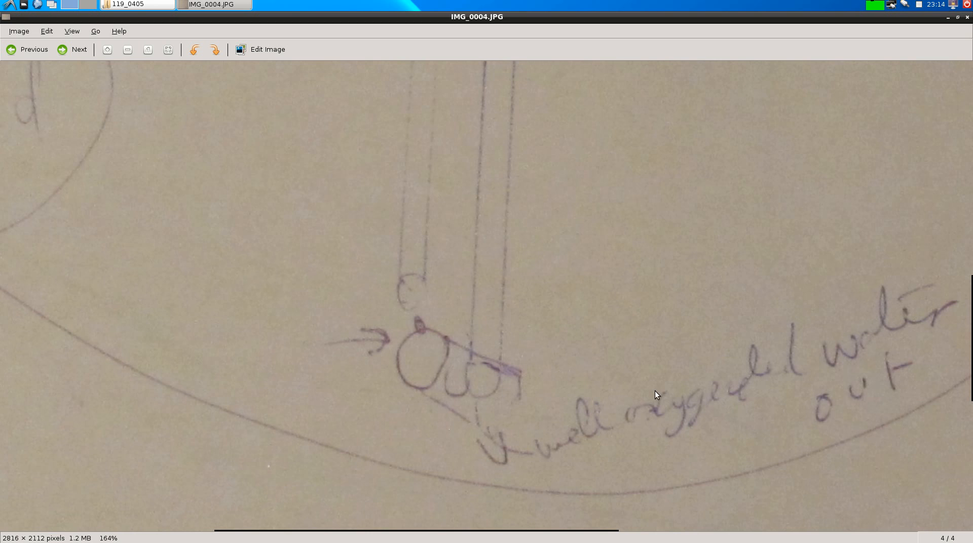
mouse_move(842, 425)
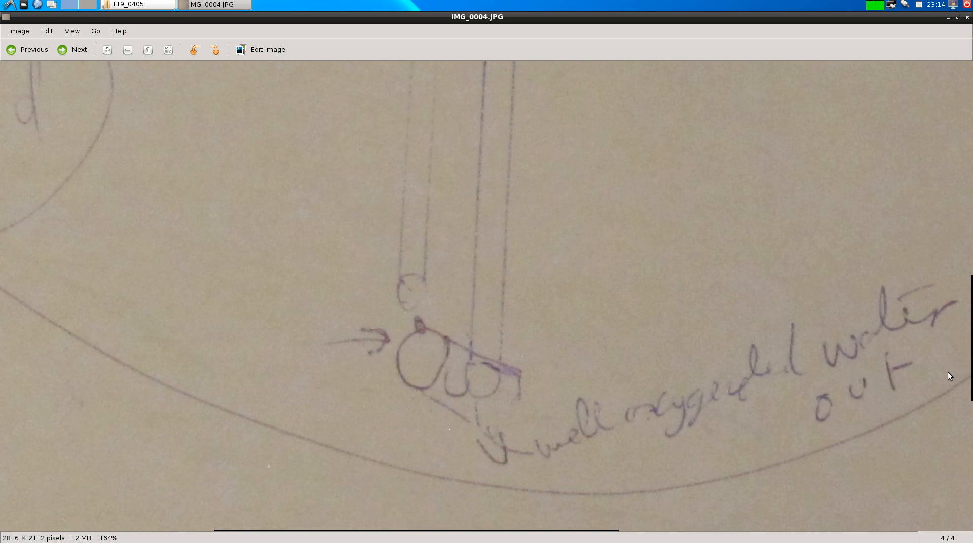
mouse_move(408, 352)
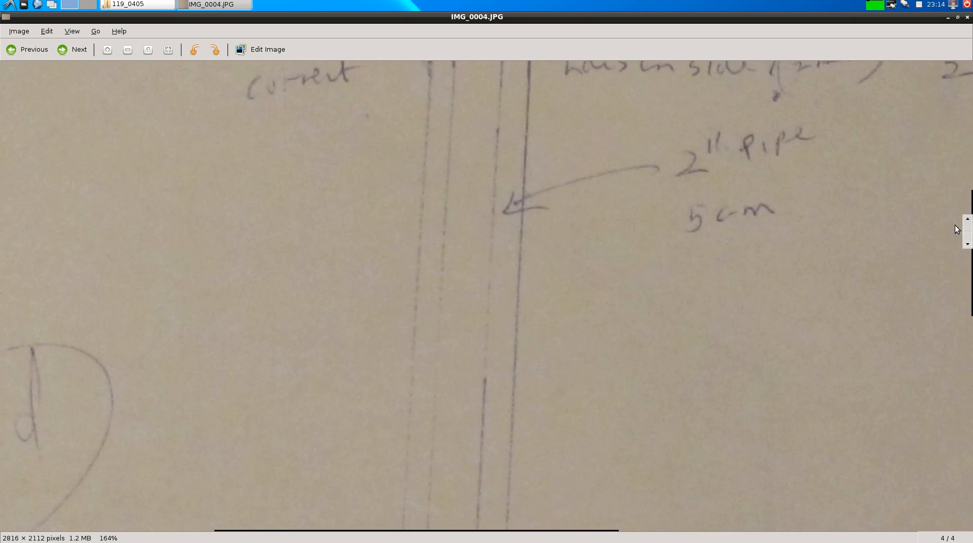
scroll("down", 3)
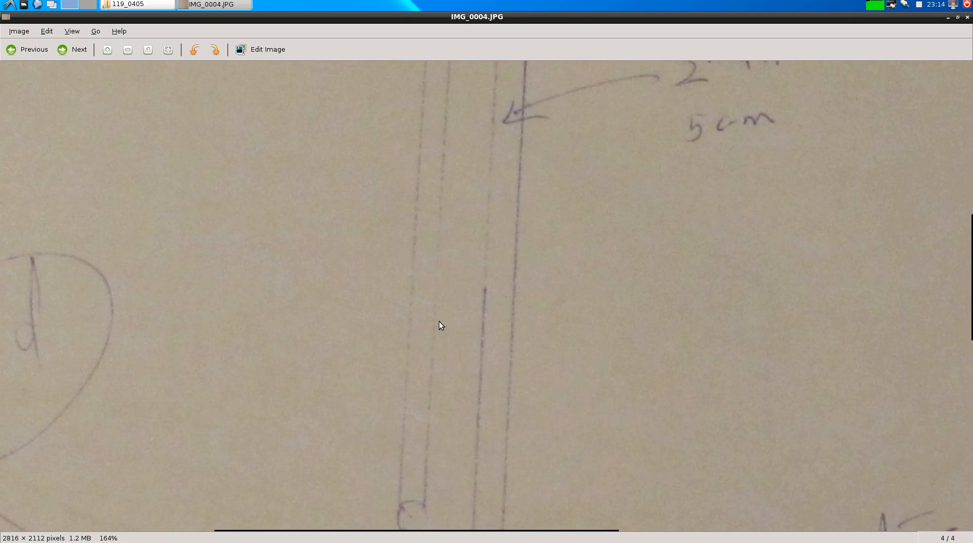
mouse_move(447, 352)
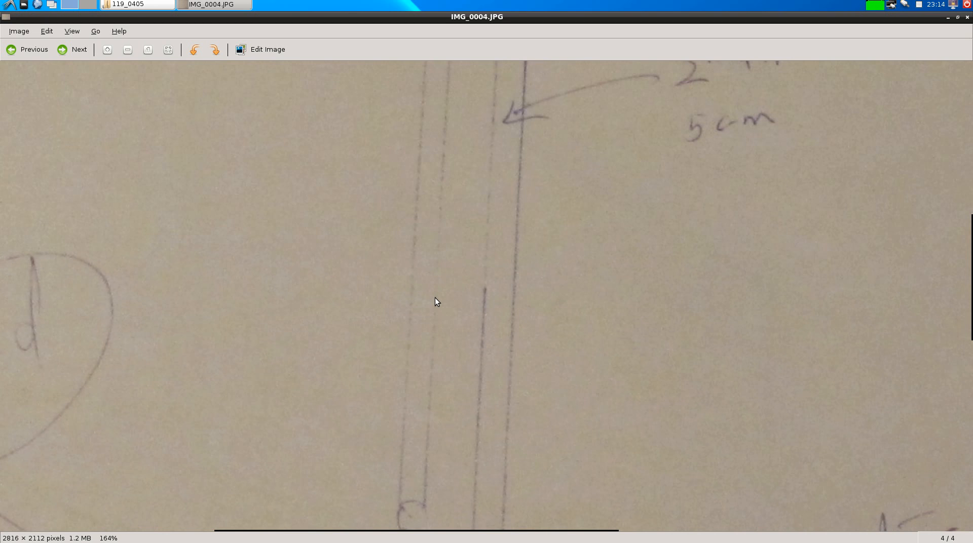
mouse_move(415, 503)
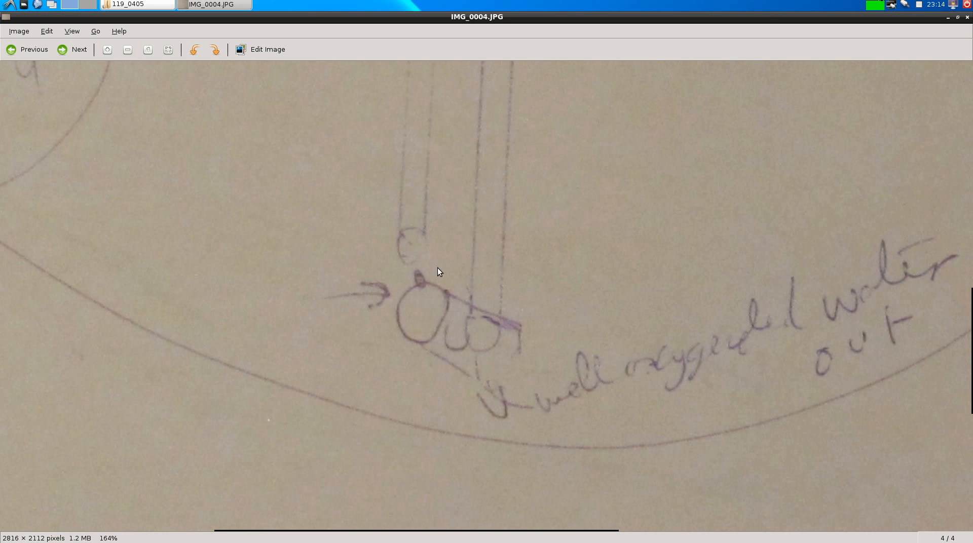
scroll("down", 3)
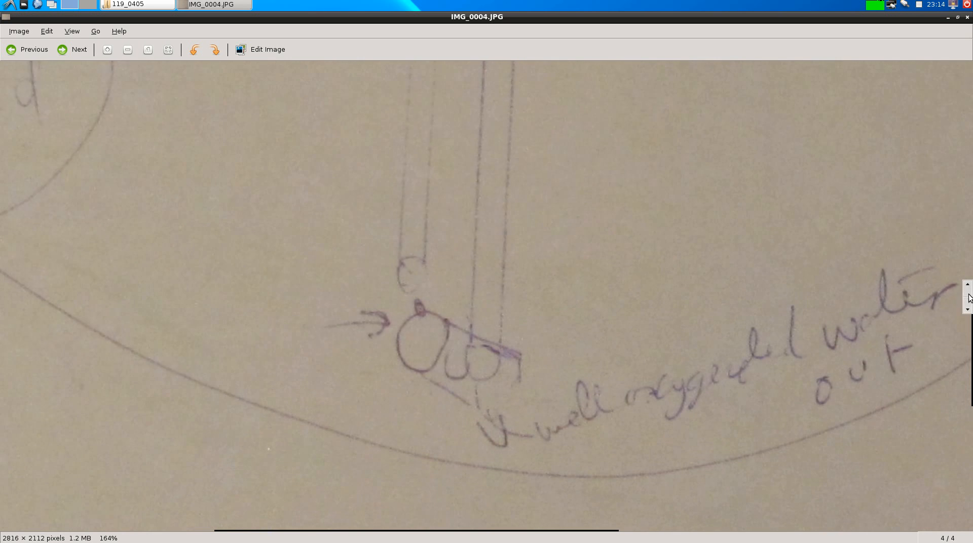
scroll("down", 3)
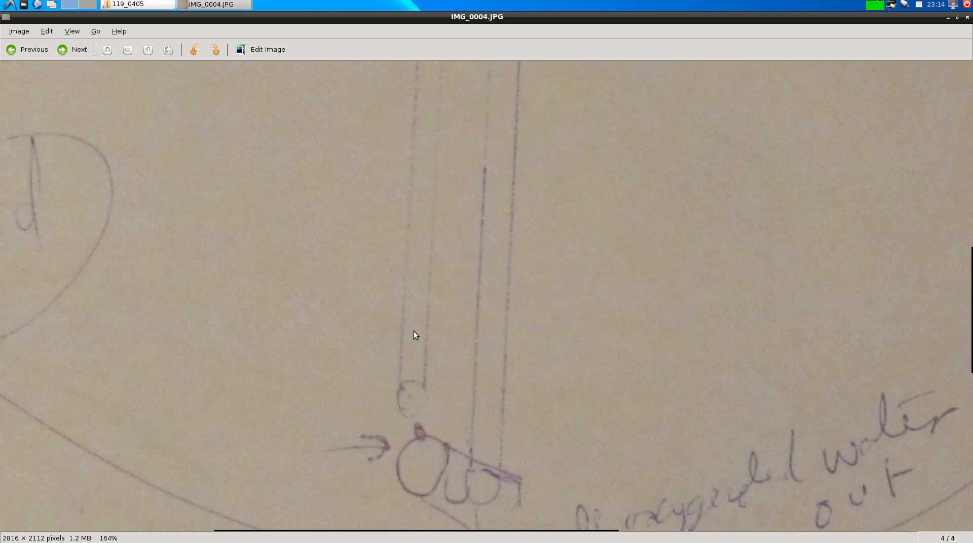
mouse_move(409, 329)
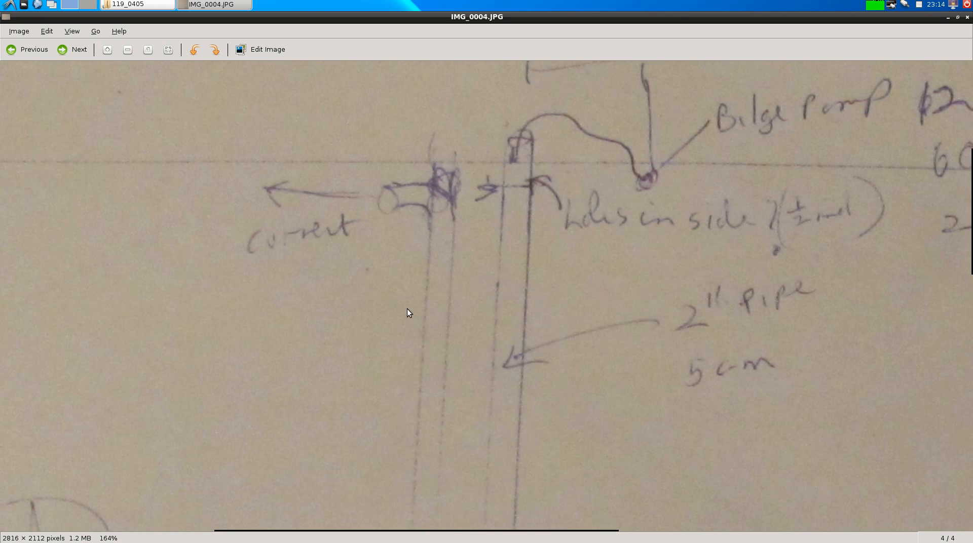
mouse_move(456, 301)
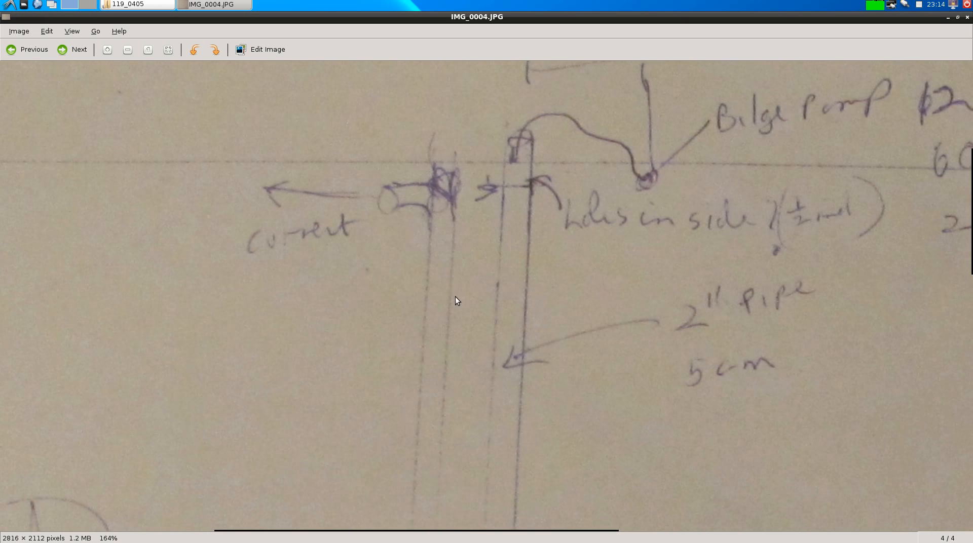
mouse_move(397, 200)
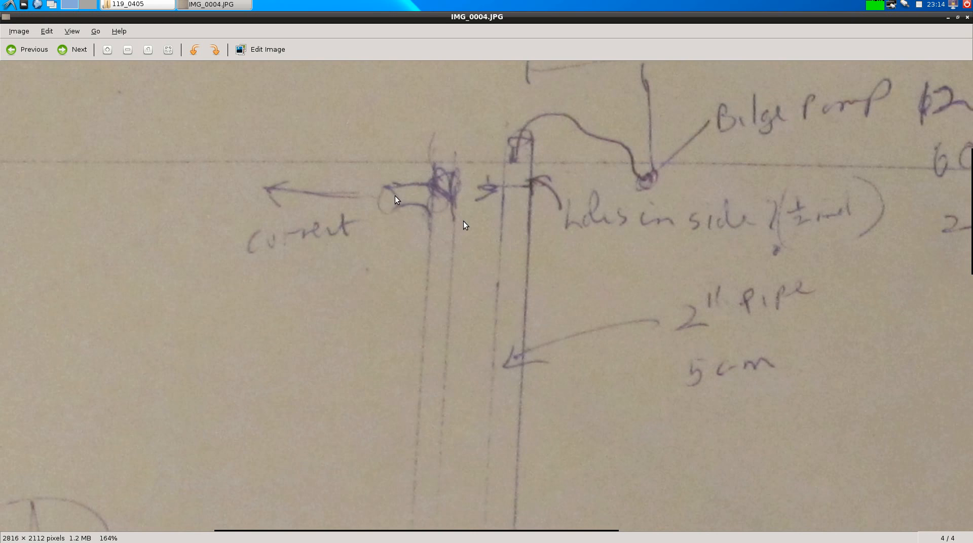
mouse_move(450, 236)
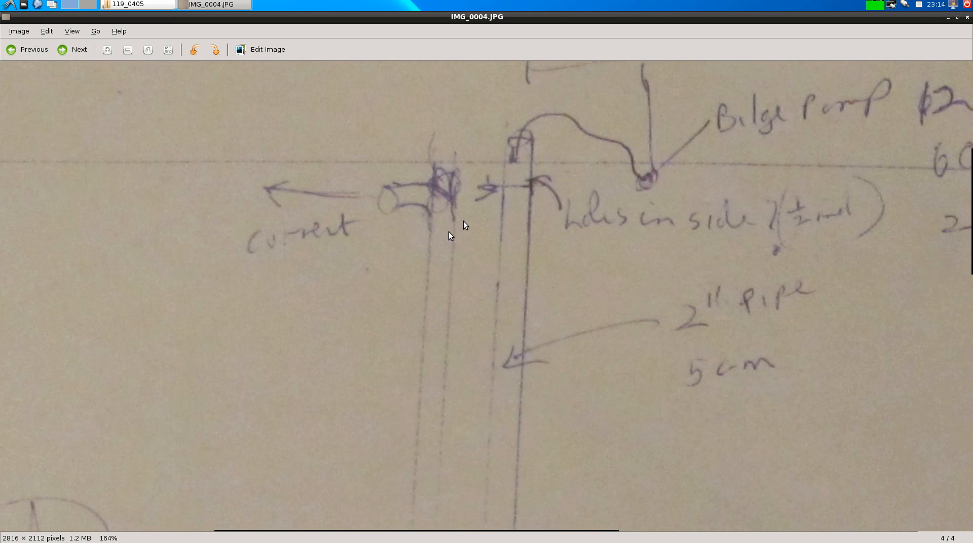
mouse_move(448, 204)
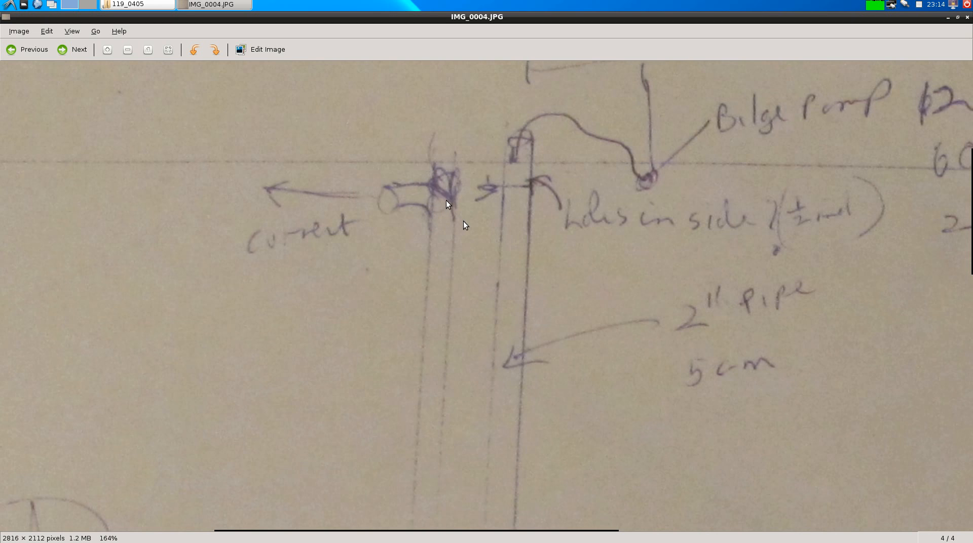
mouse_move(402, 206)
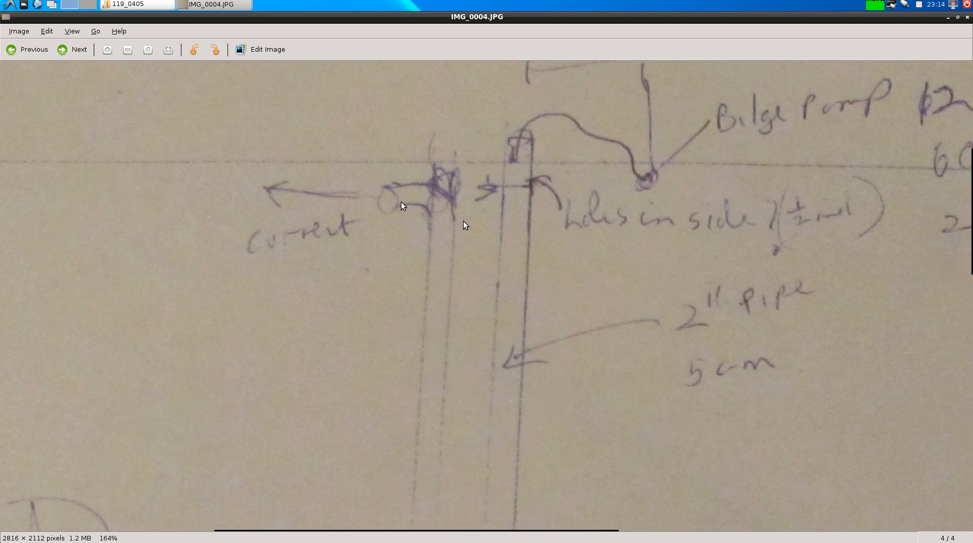
mouse_move(3, 207)
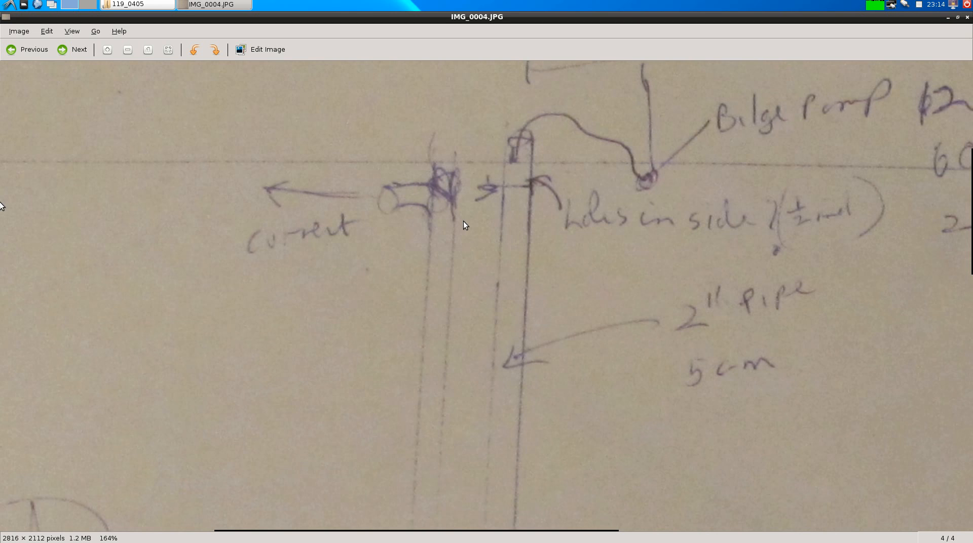
mouse_move(398, 244)
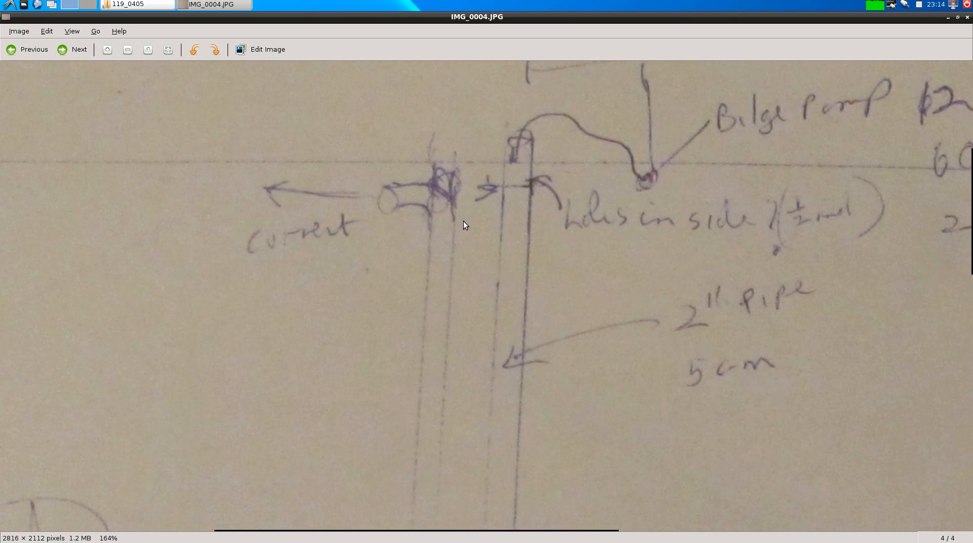
mouse_move(326, 265)
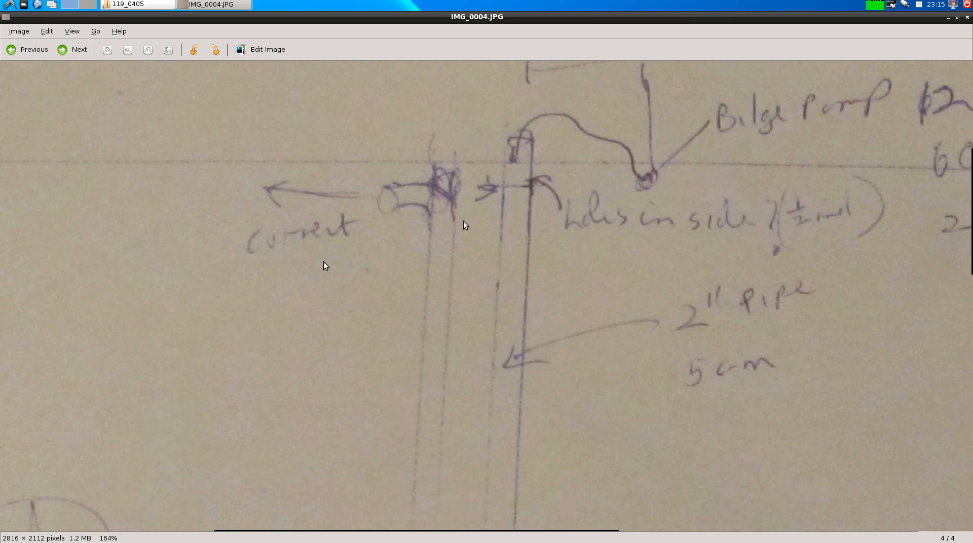
mouse_move(114, 198)
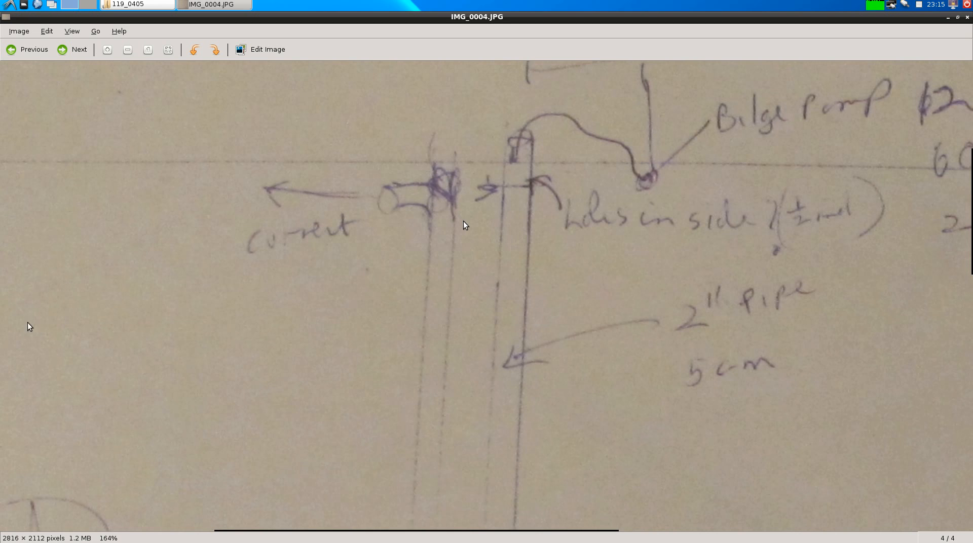
mouse_move(525, 203)
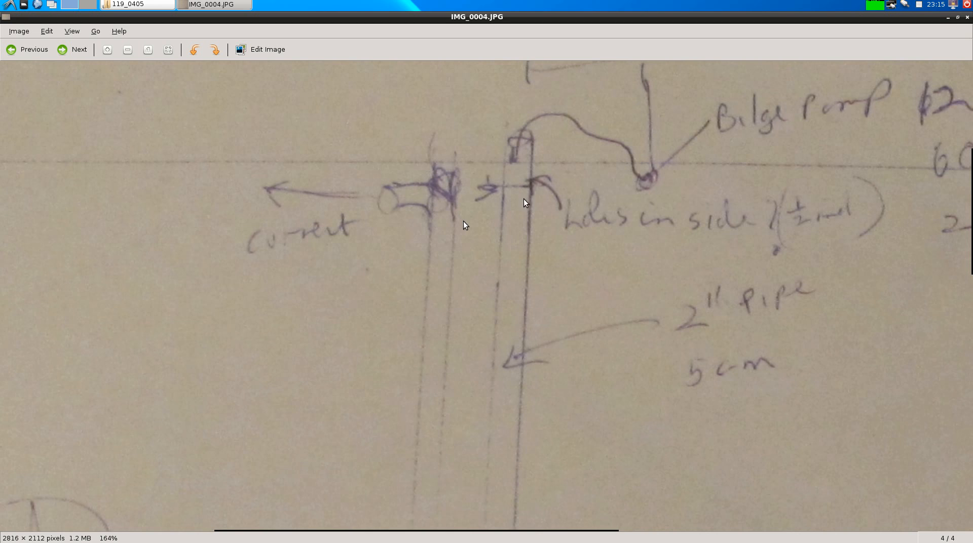
mouse_move(403, 207)
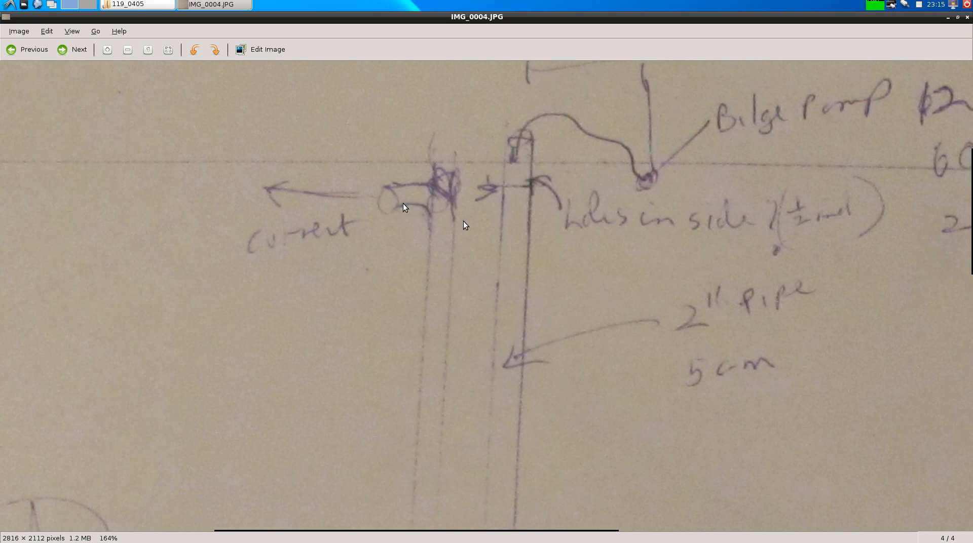
mouse_move(450, 184)
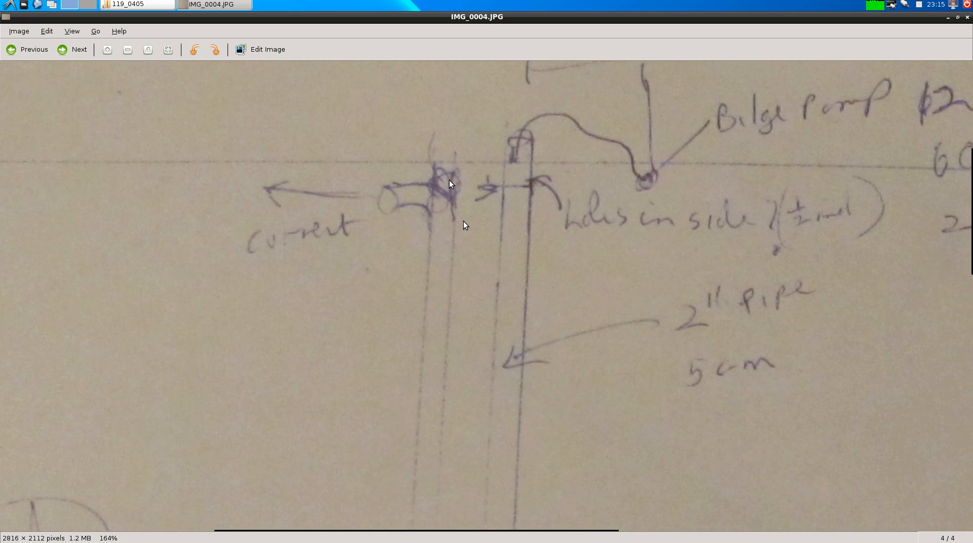
mouse_move(464, 212)
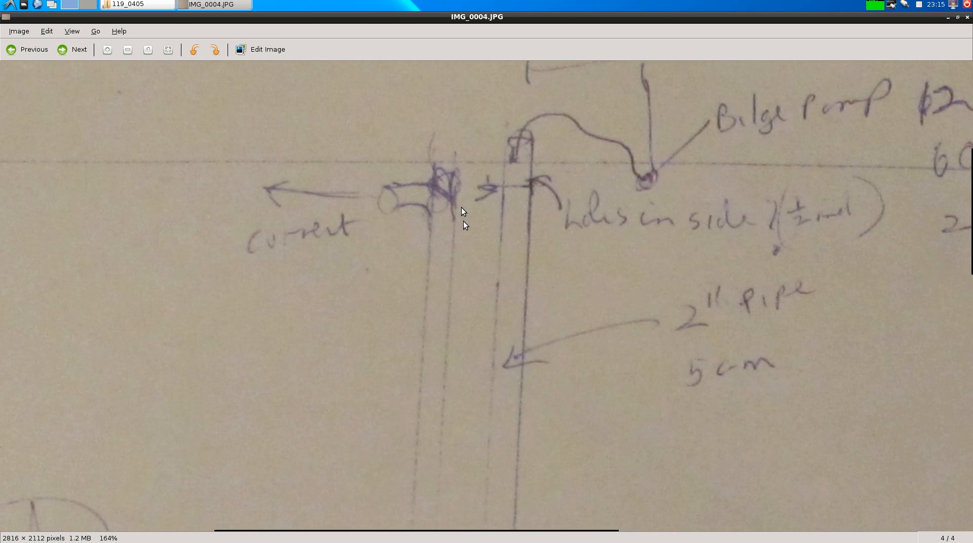
mouse_move(463, 203)
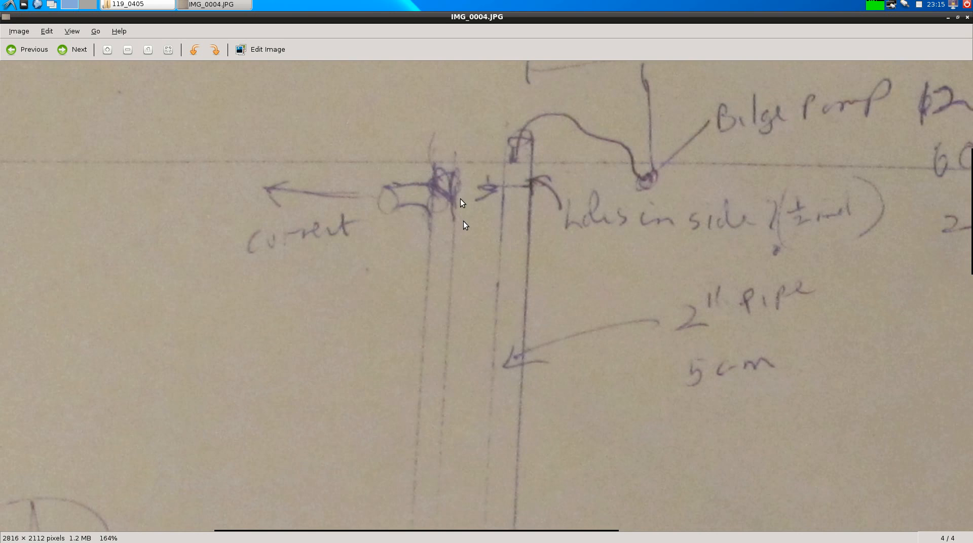
mouse_move(679, 270)
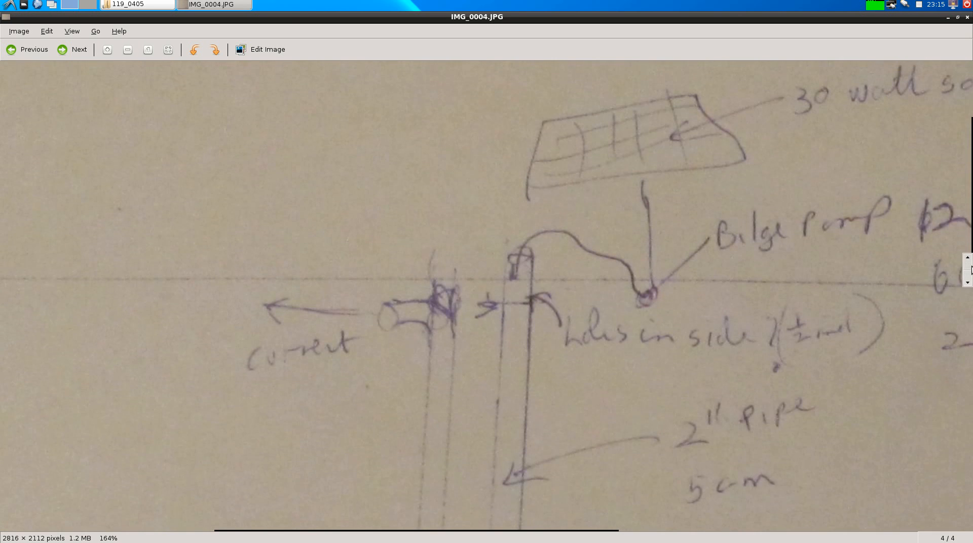
scroll("down", 3)
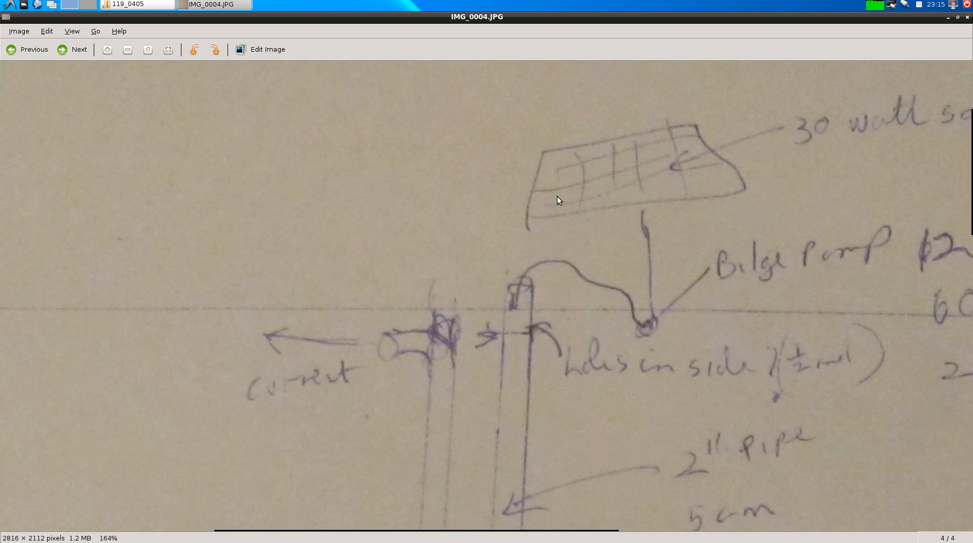
mouse_move(585, 160)
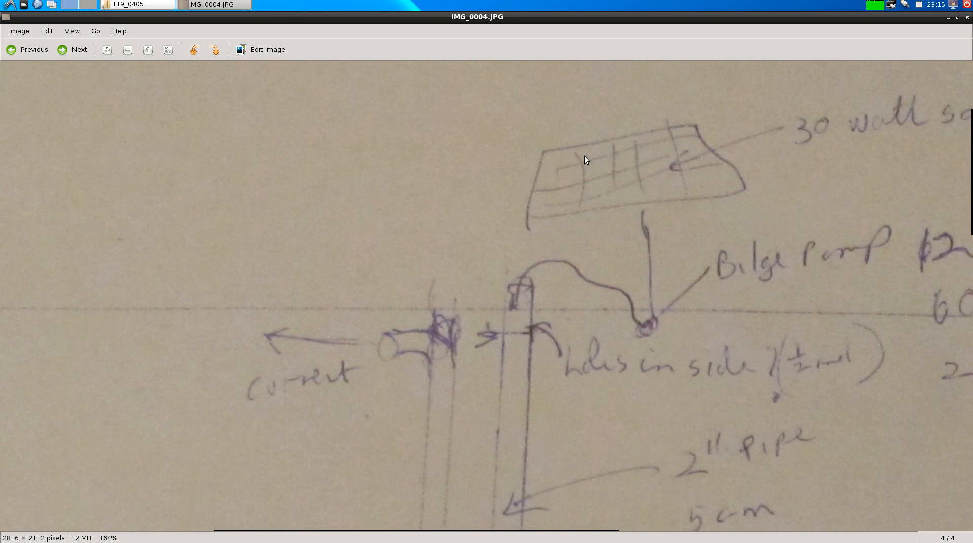
mouse_move(751, 169)
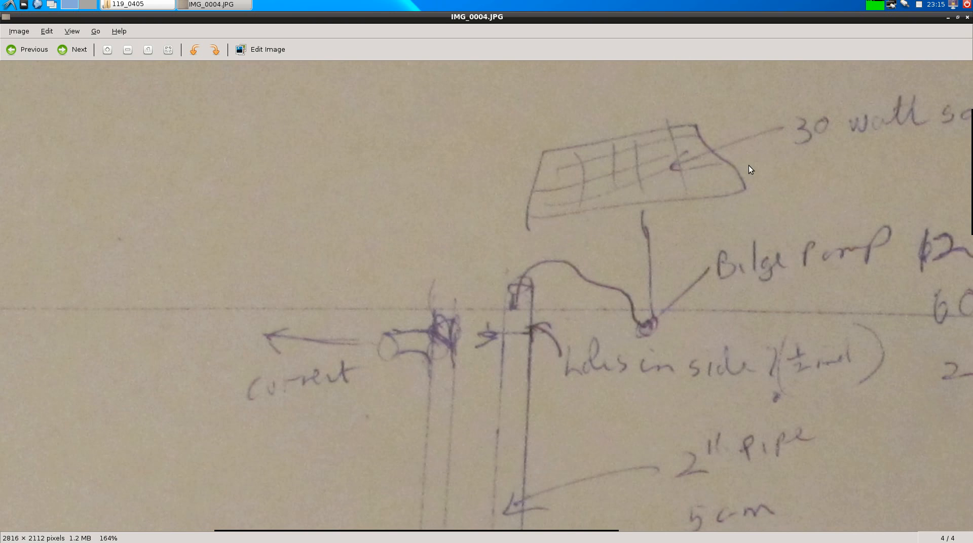
mouse_move(725, 109)
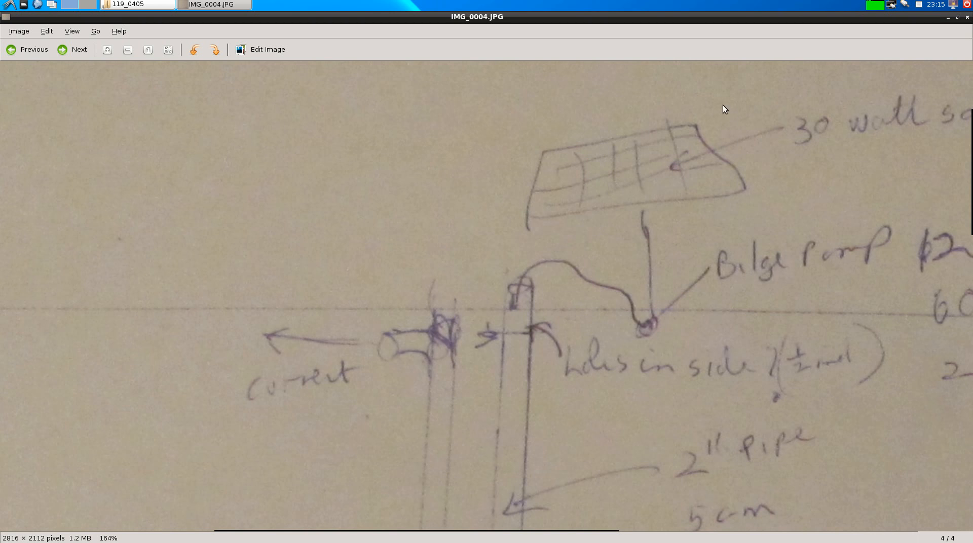
mouse_move(866, 243)
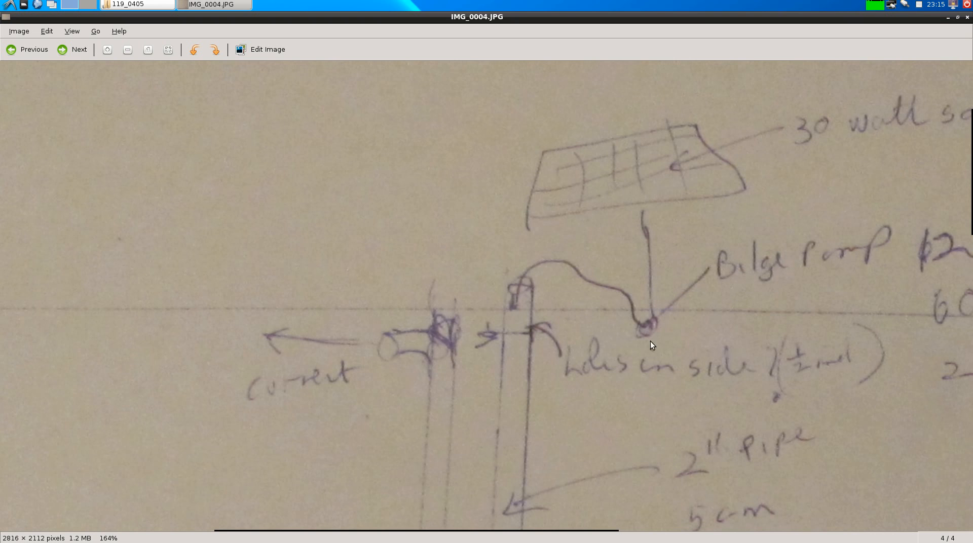
mouse_move(440, 355)
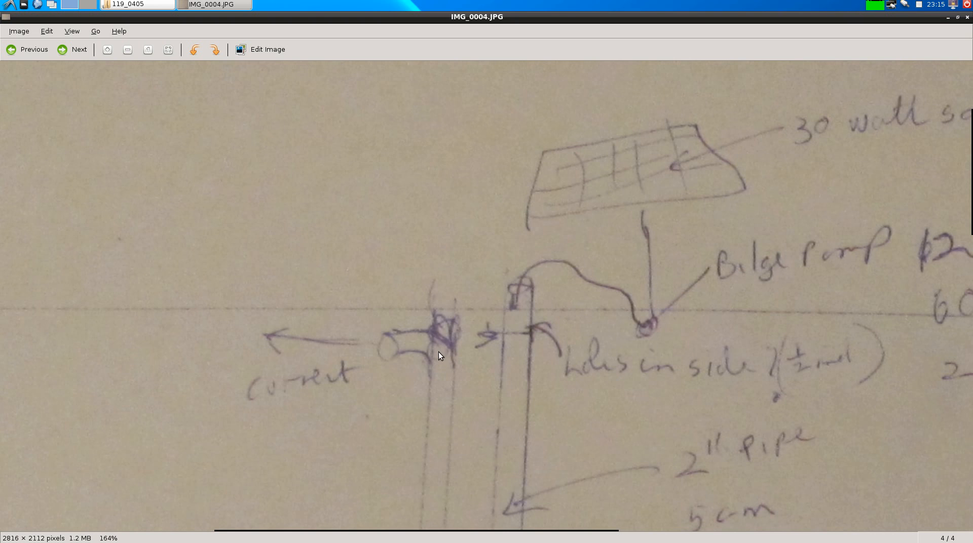
mouse_move(440, 464)
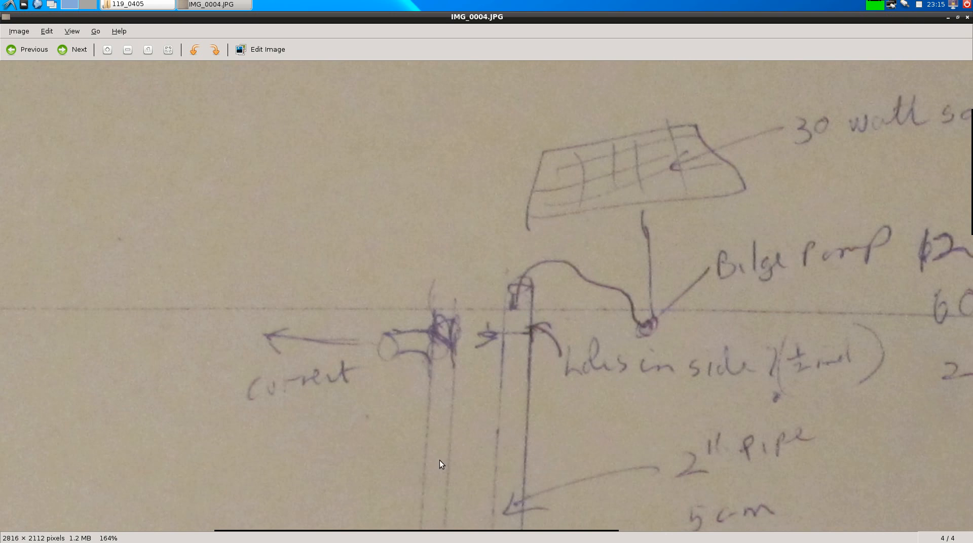
mouse_move(550, 385)
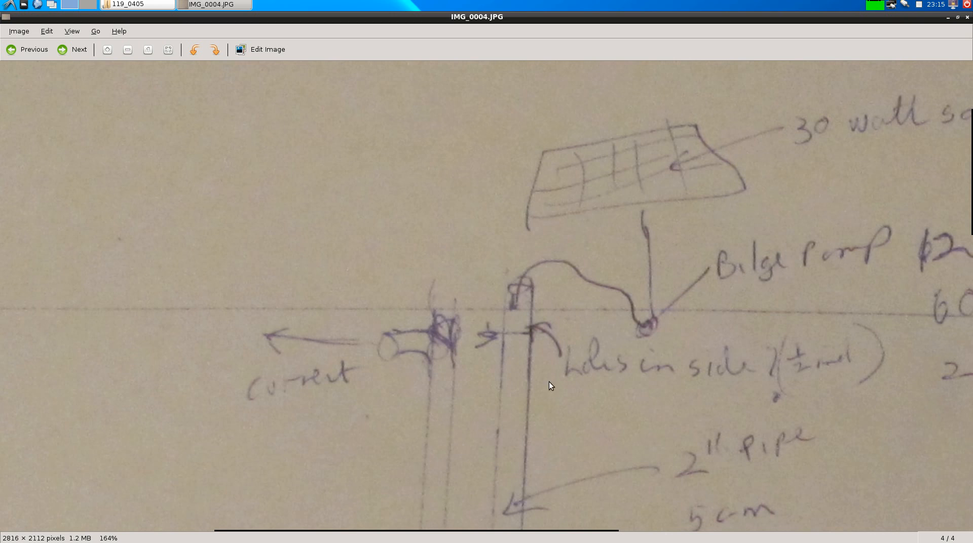
mouse_move(525, 378)
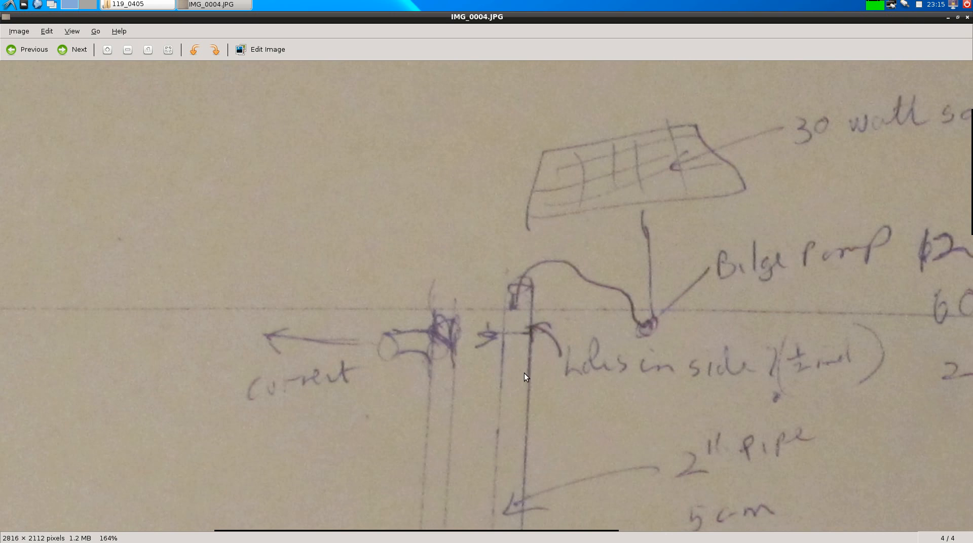
mouse_move(315, 375)
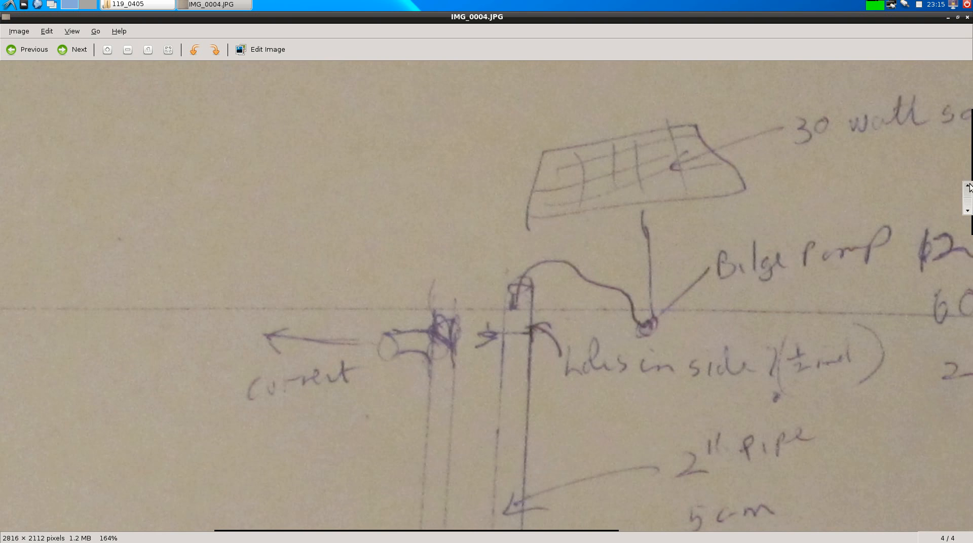
scroll("down", 3)
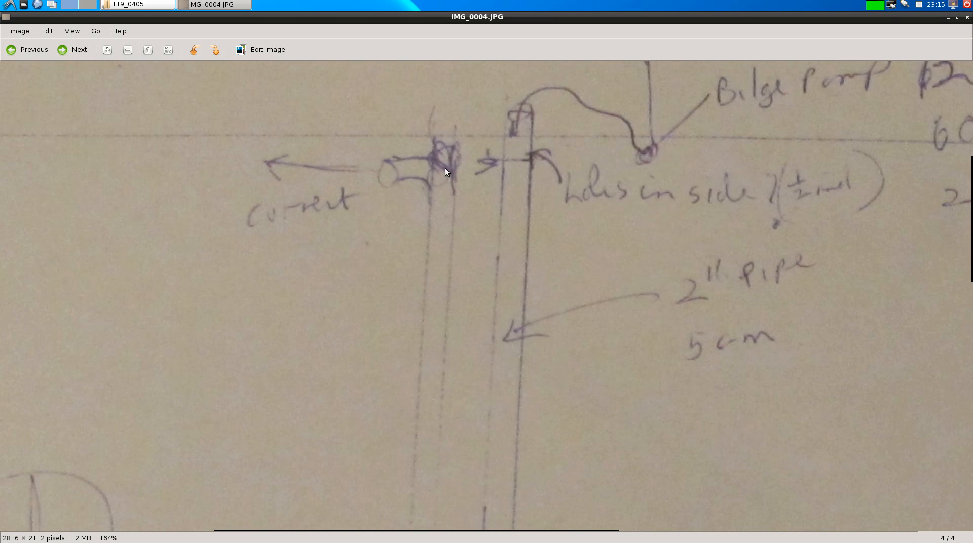
mouse_move(341, 148)
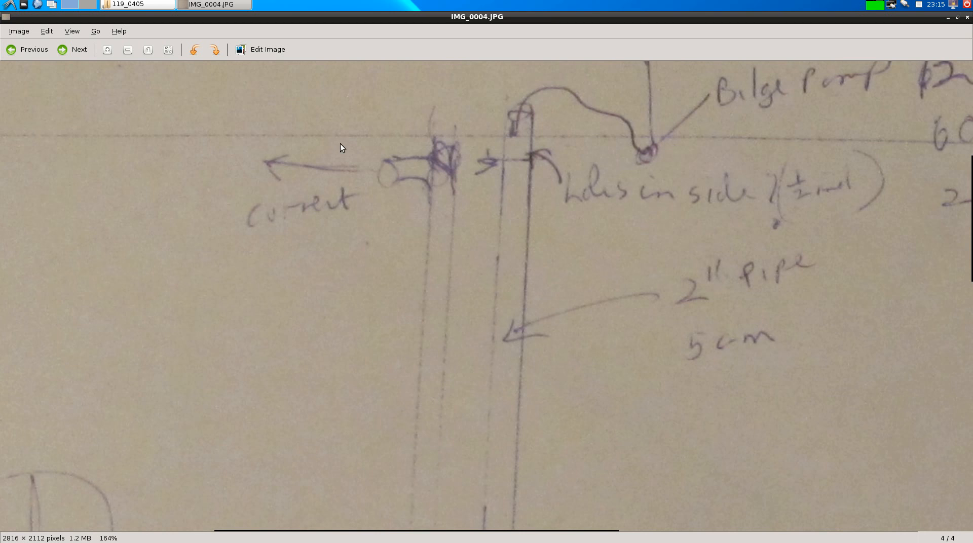
mouse_move(554, 199)
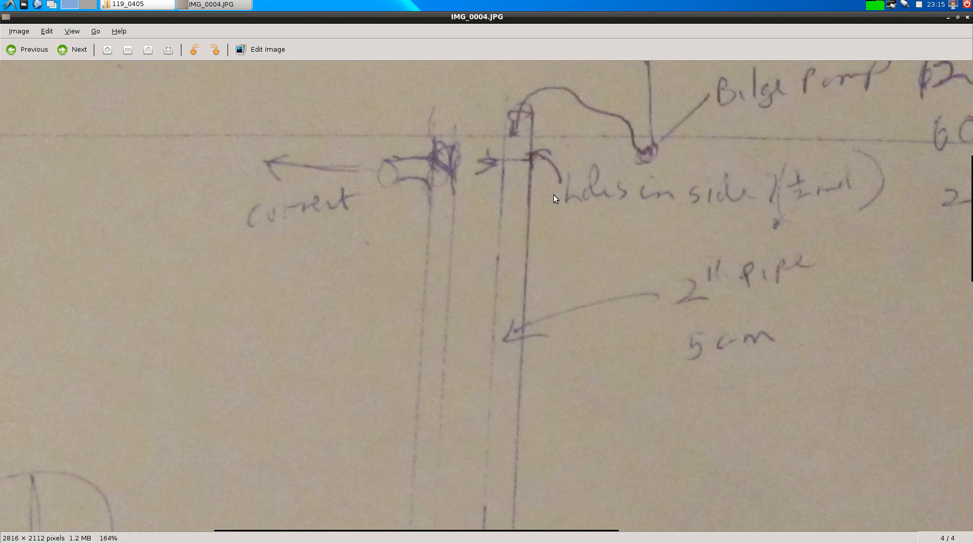
mouse_move(512, 402)
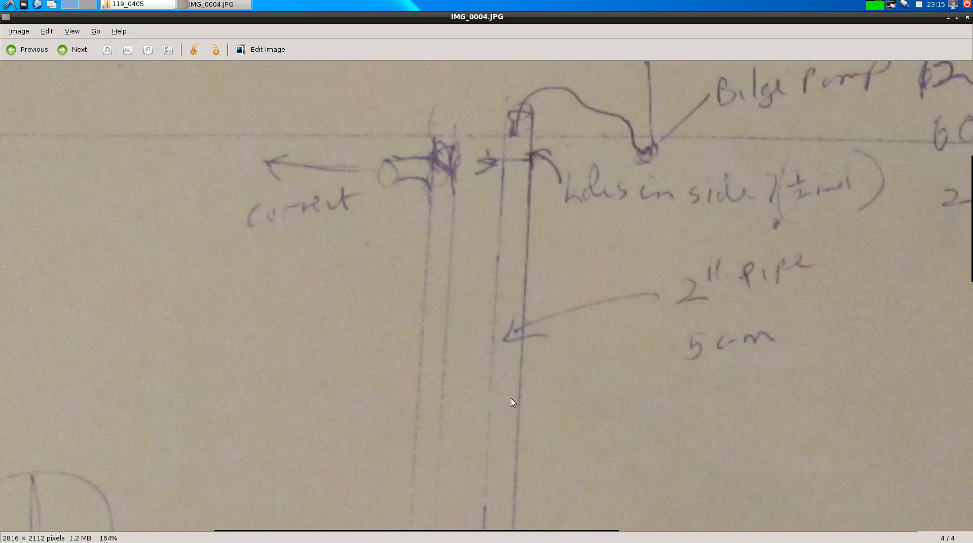
mouse_move(740, 154)
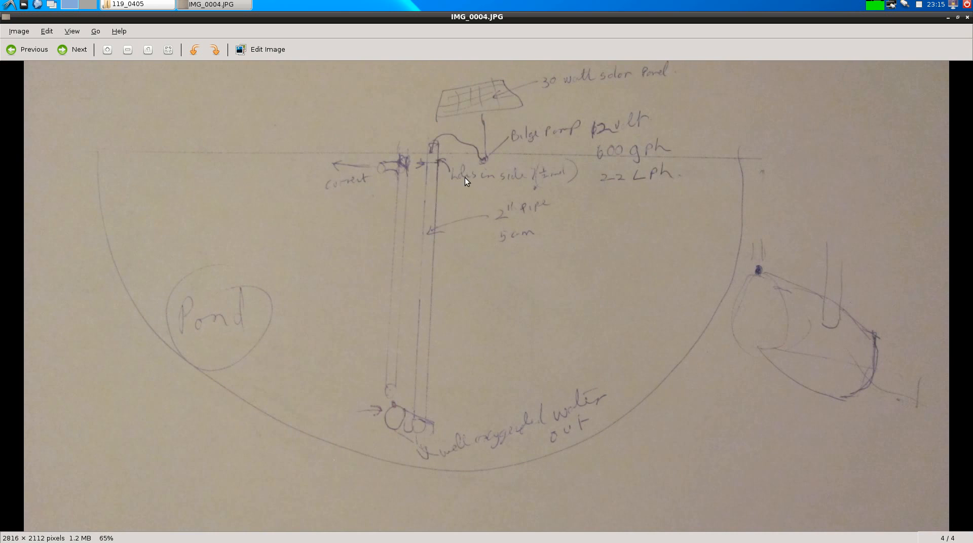
mouse_move(383, 357)
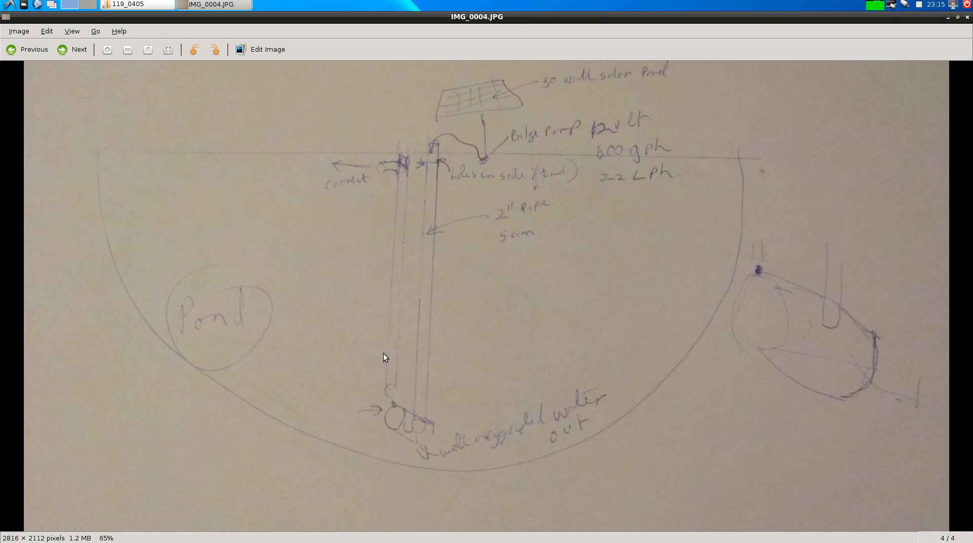
mouse_move(387, 394)
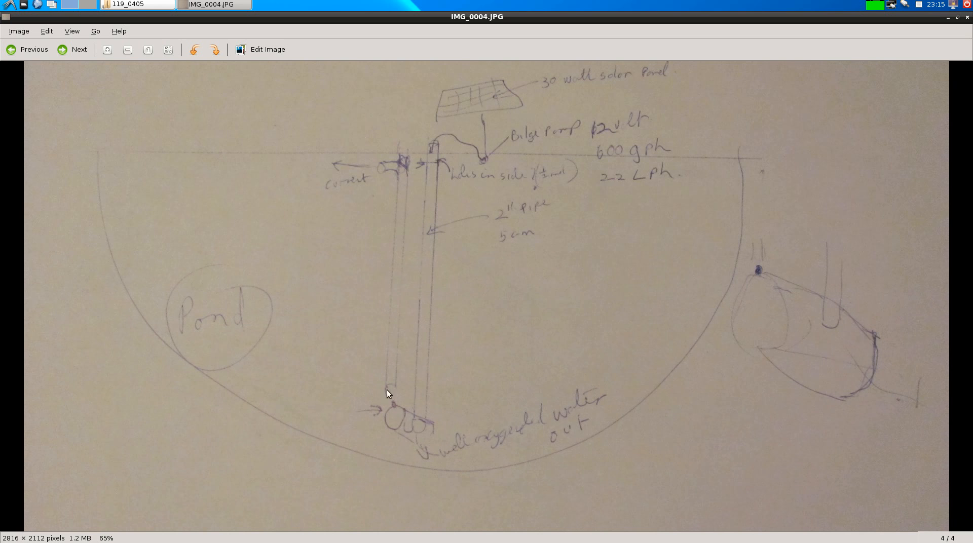
mouse_move(412, 428)
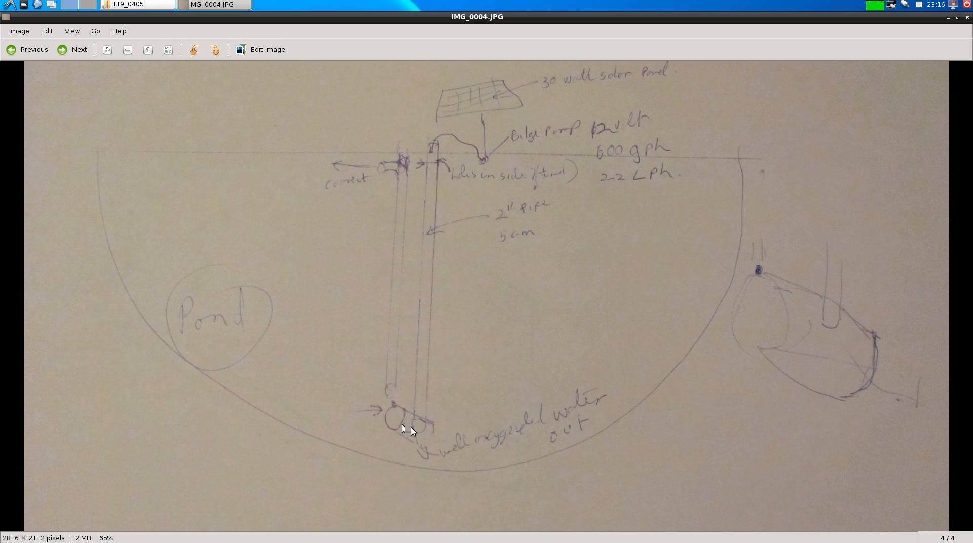
mouse_move(414, 426)
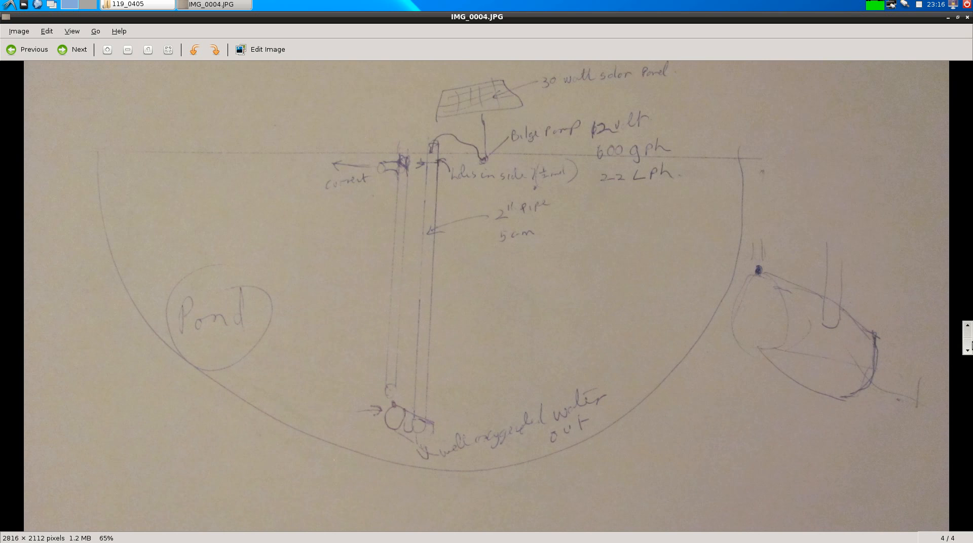
scroll("down", 3)
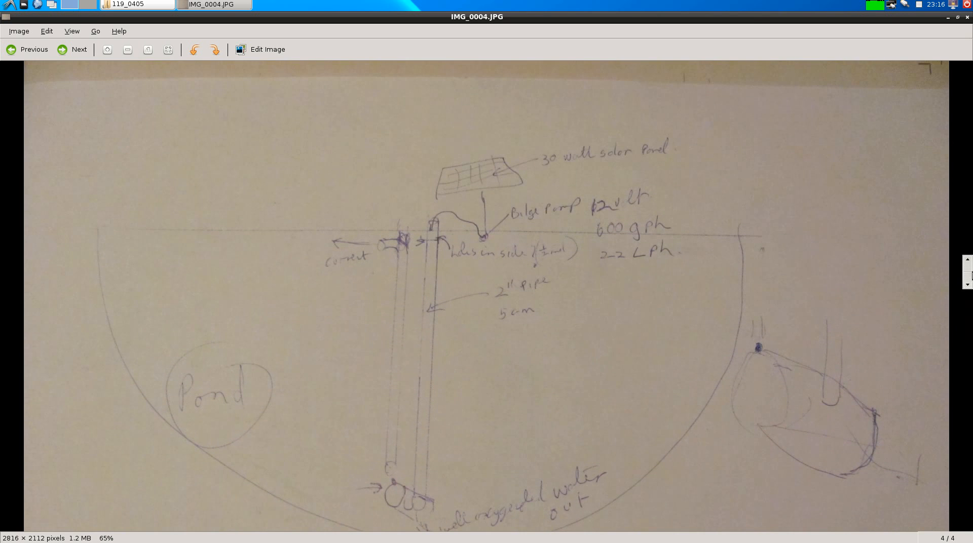